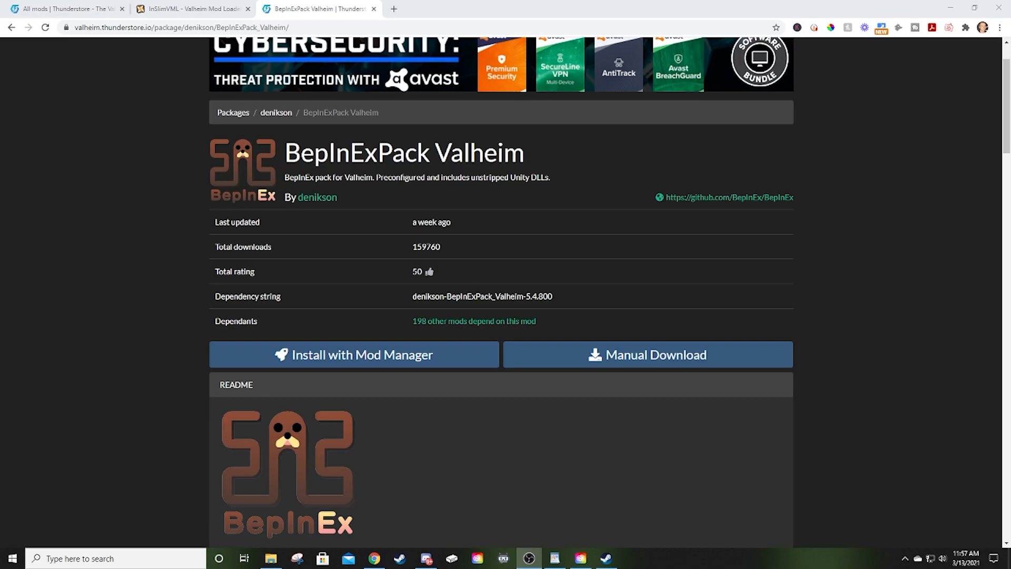
pyautogui.moveTo(727, 196)
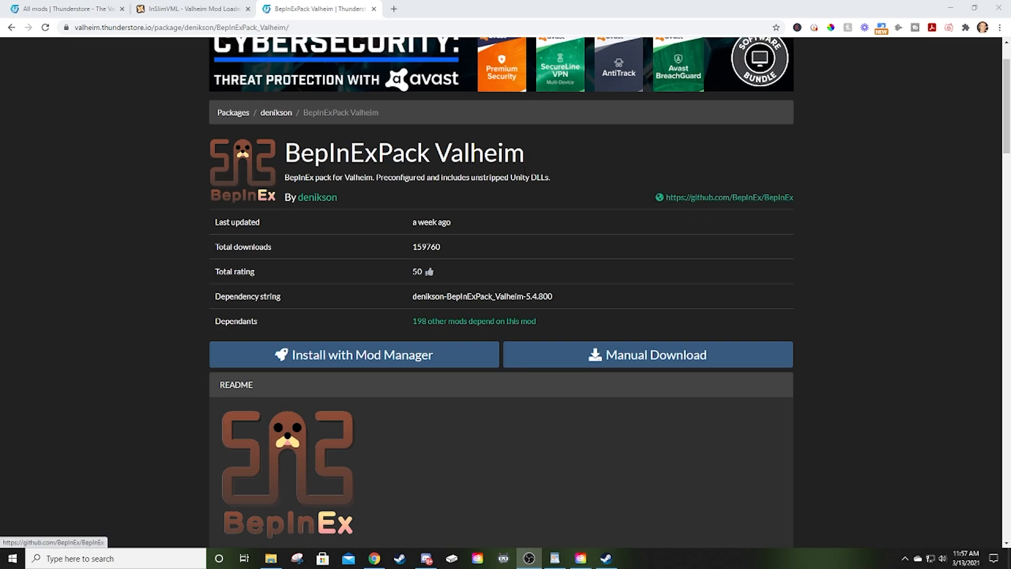
pyautogui.moveTo(675, 330)
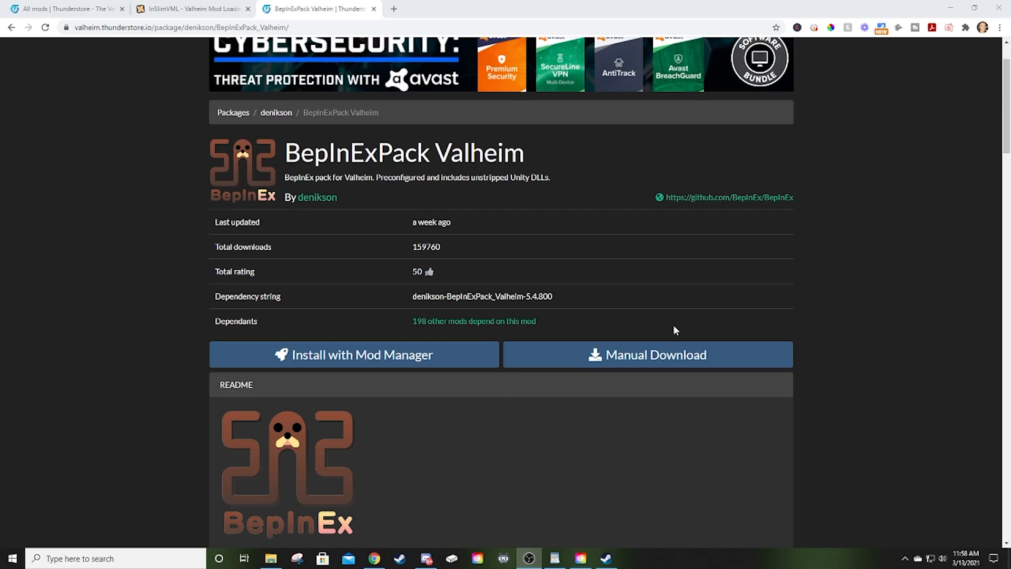
pyautogui.moveTo(838, 352)
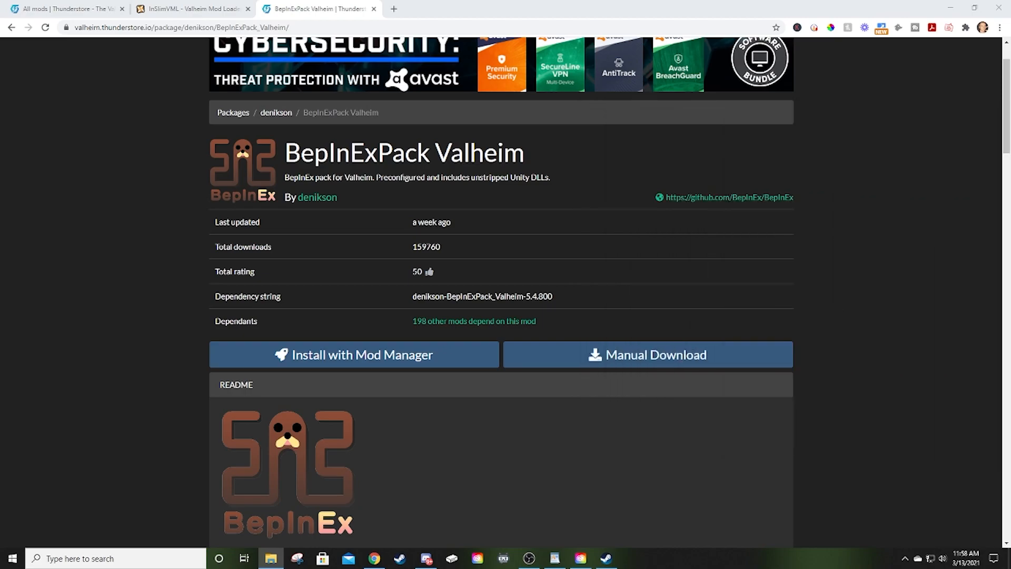
pyautogui.moveTo(740, 262)
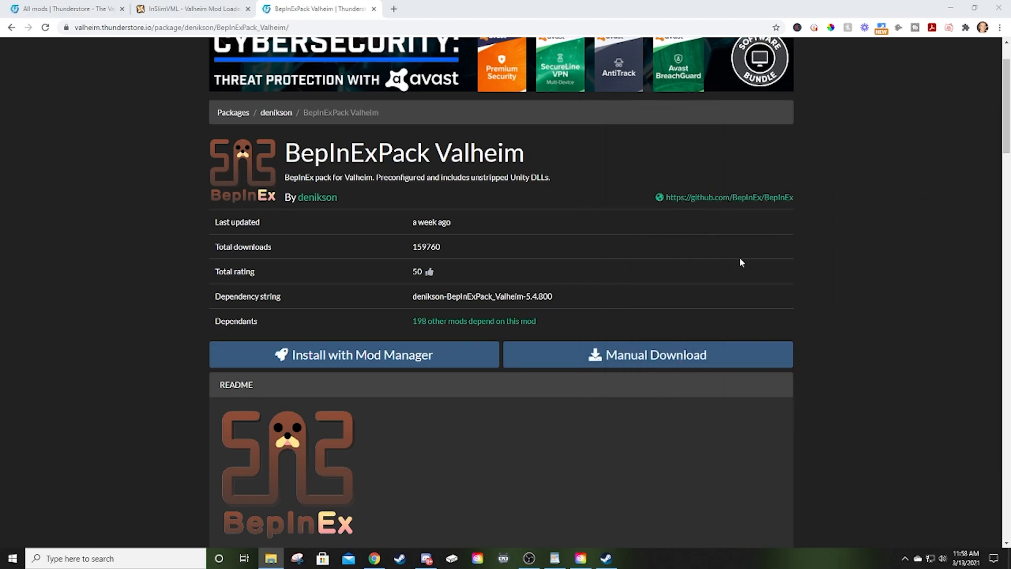
pyautogui.moveTo(652, 354)
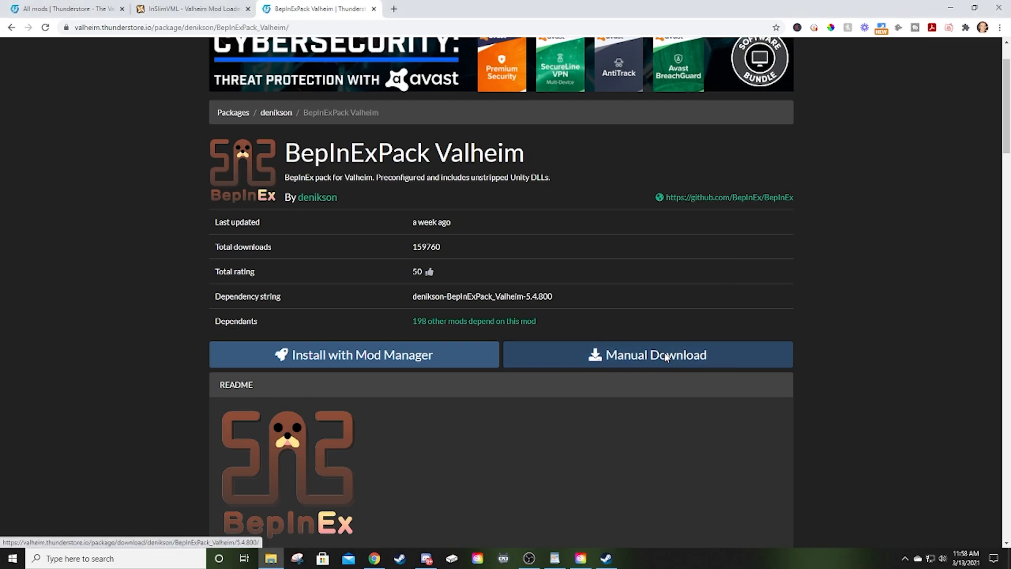
# Manually download the BepInExPack Valheim zip and show it in its downloads folder
pyautogui.click(647, 354)
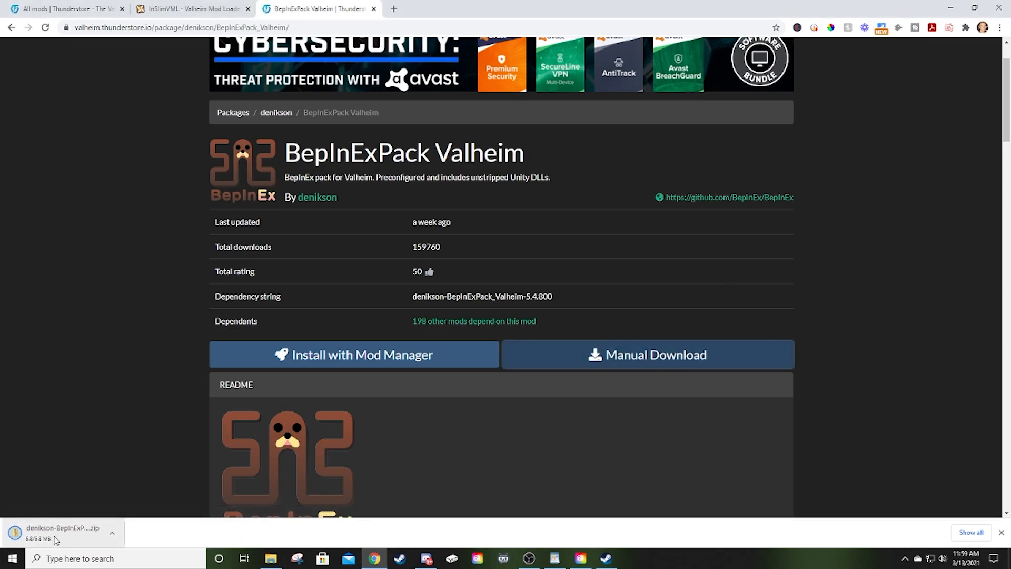
pyautogui.moveTo(61, 532)
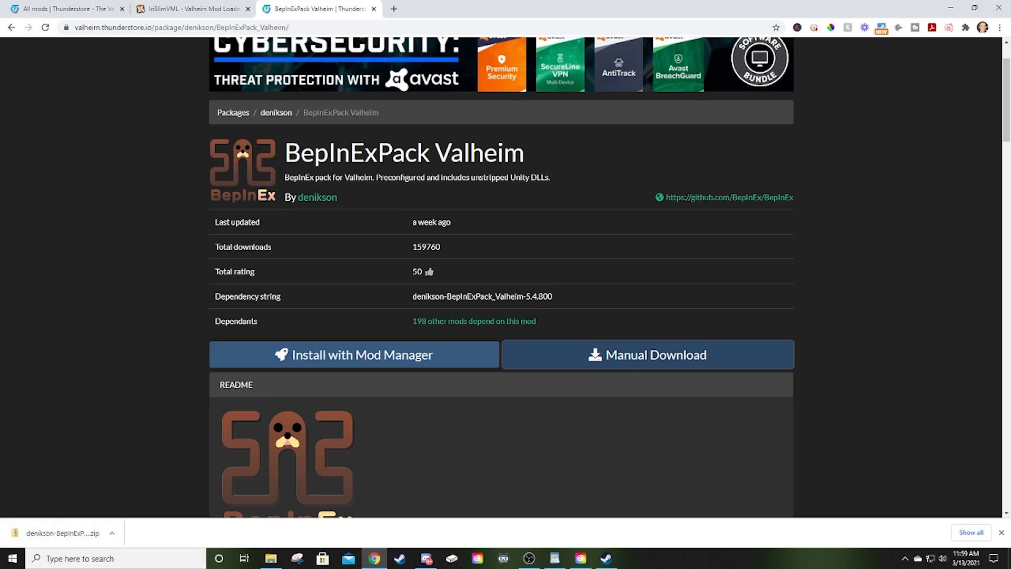
pyautogui.click(271, 558)
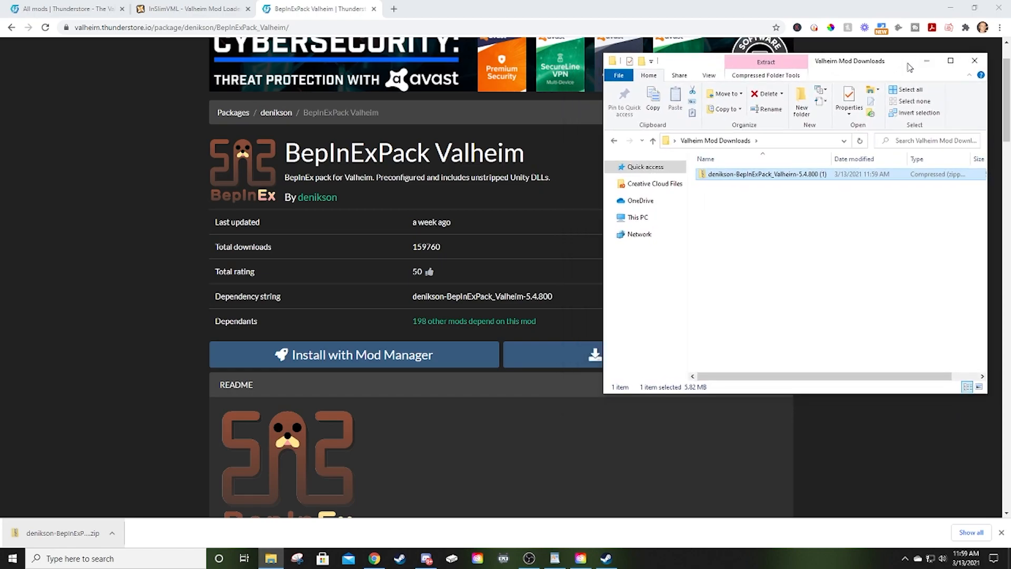
pyautogui.moveTo(796, 136)
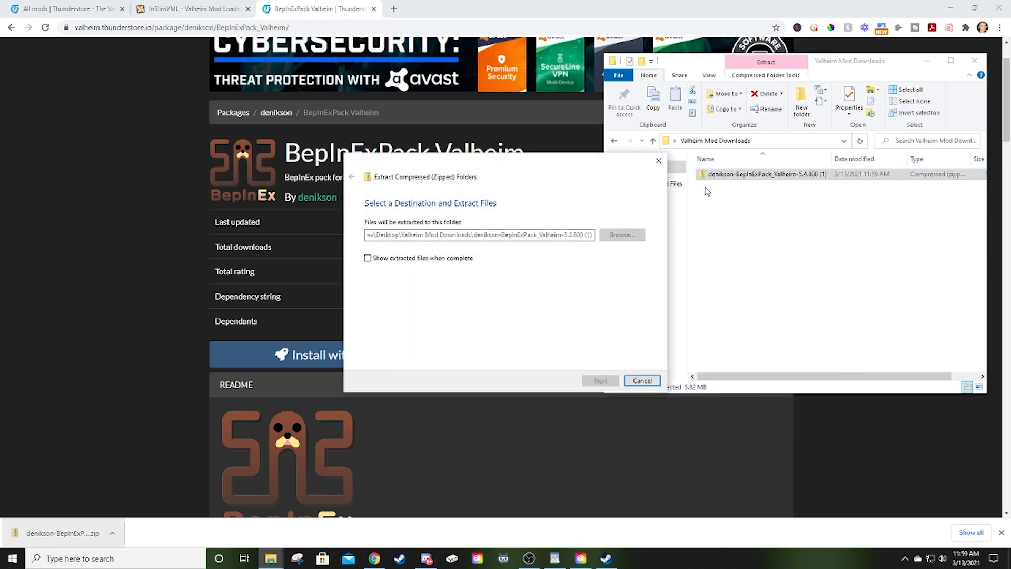
# Extract the BepInExPack Valheim zip to its default destination and select the new folder
pyautogui.click(599, 380)
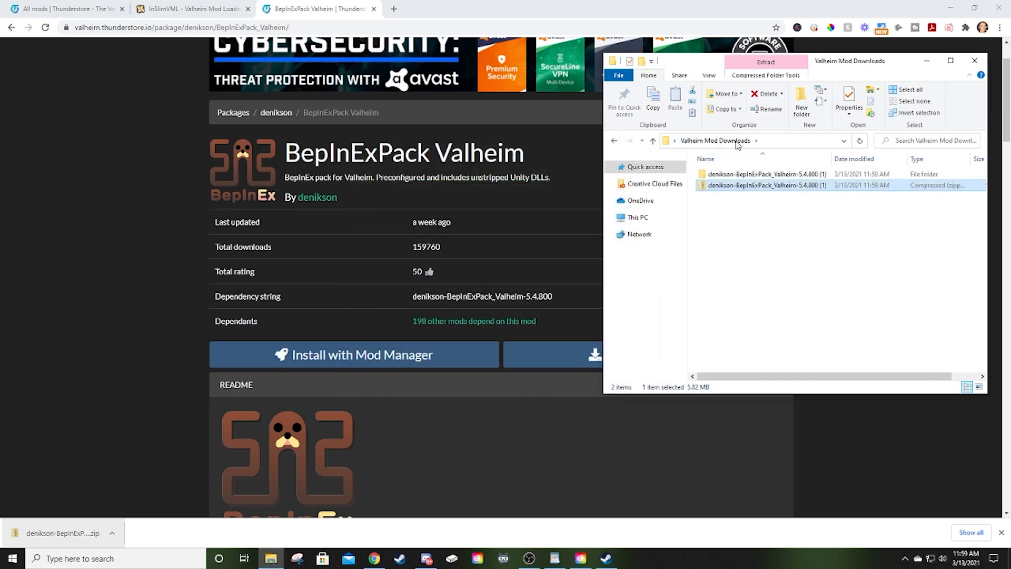
pyautogui.click(764, 173)
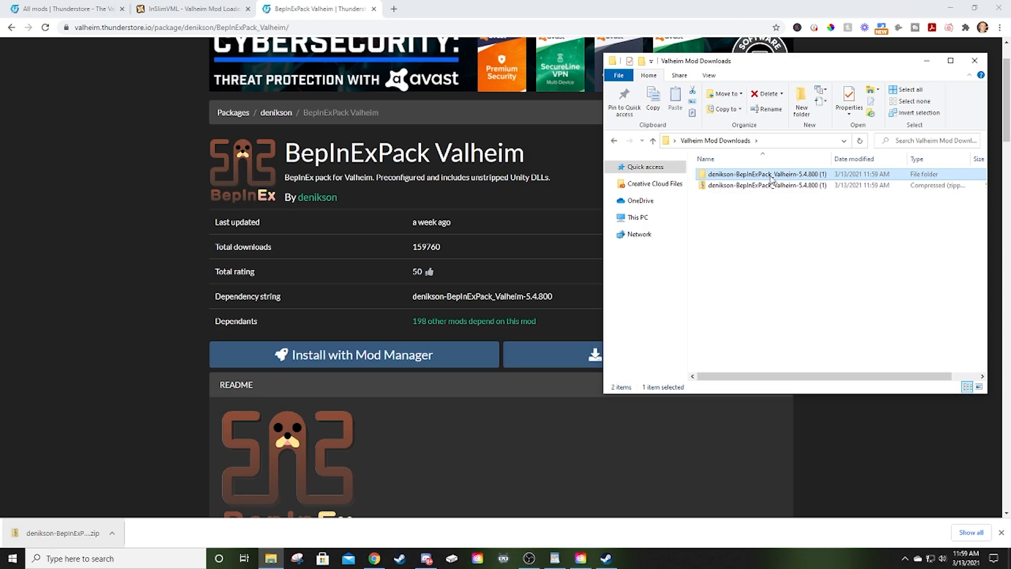
pyautogui.moveTo(739, 184)
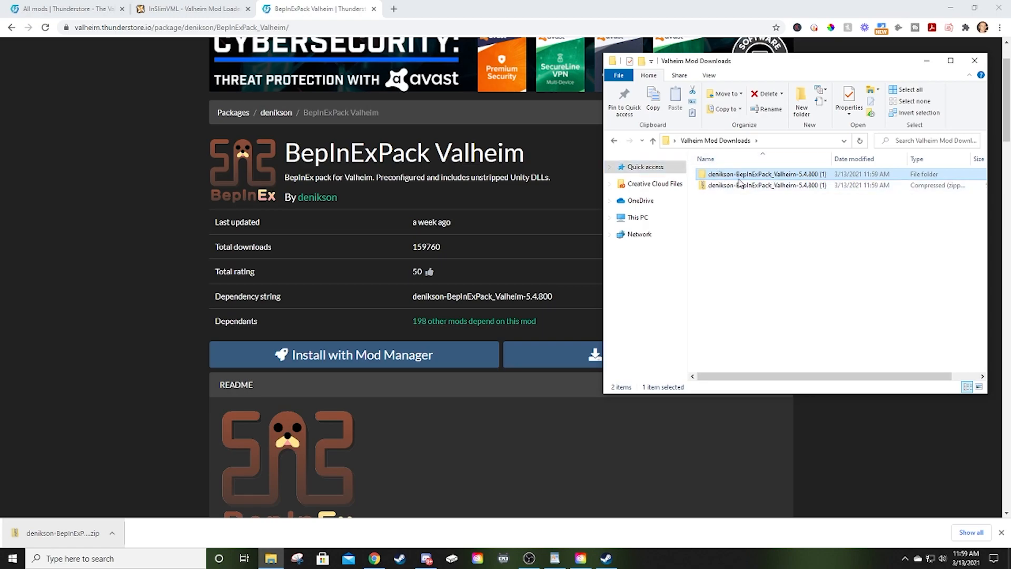
pyautogui.moveTo(764, 174)
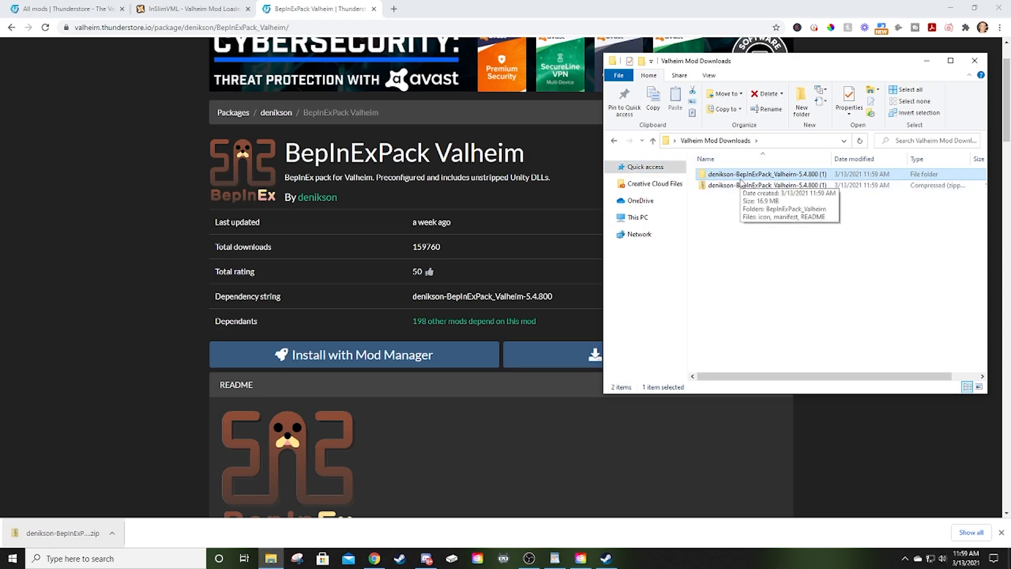
pyautogui.moveTo(724, 310)
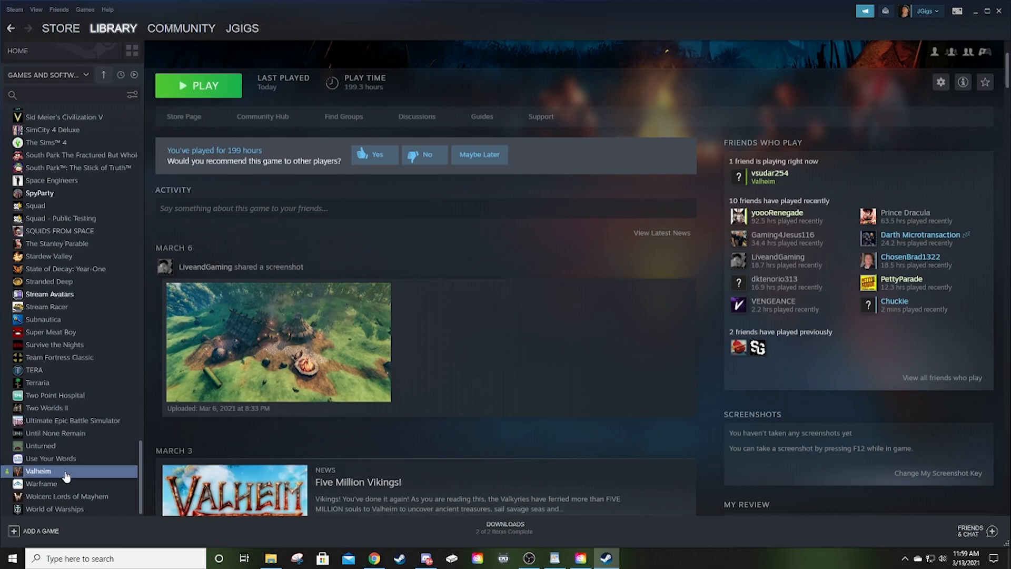
# Browse Valheim's local files from its Steam library Manage menu
pyautogui.rightClick(39, 472)
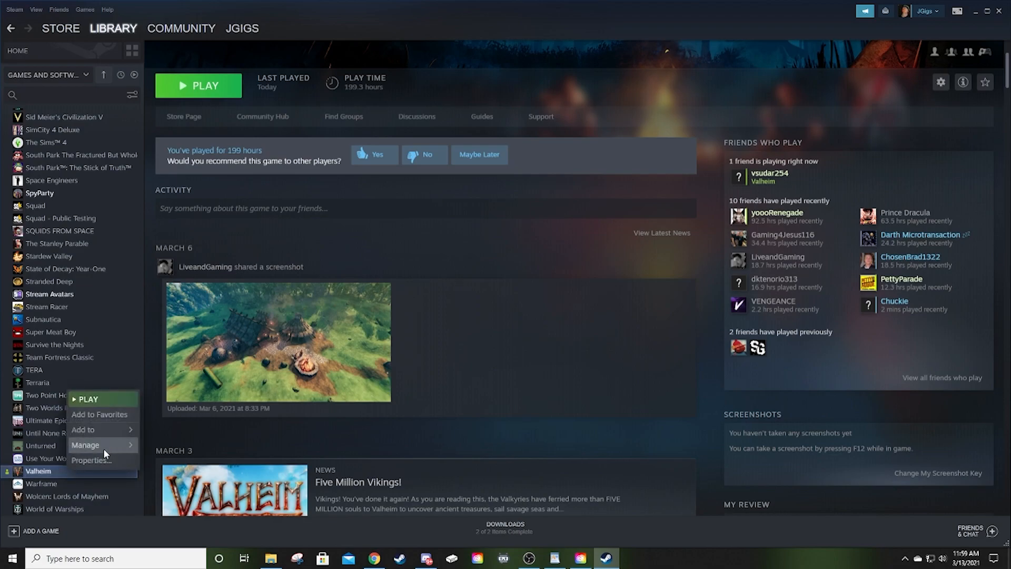
pyautogui.click(87, 445)
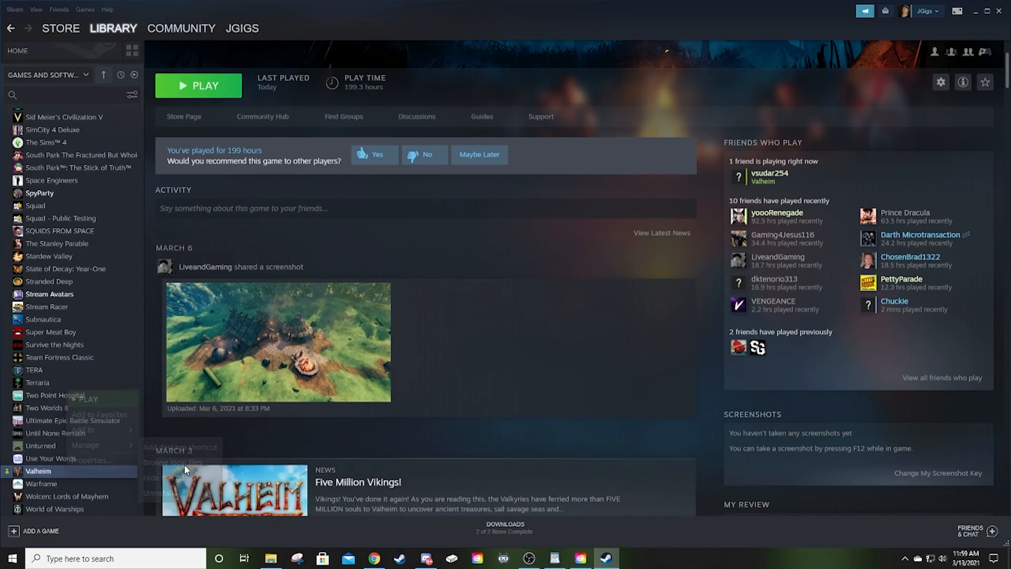
pyautogui.click(173, 463)
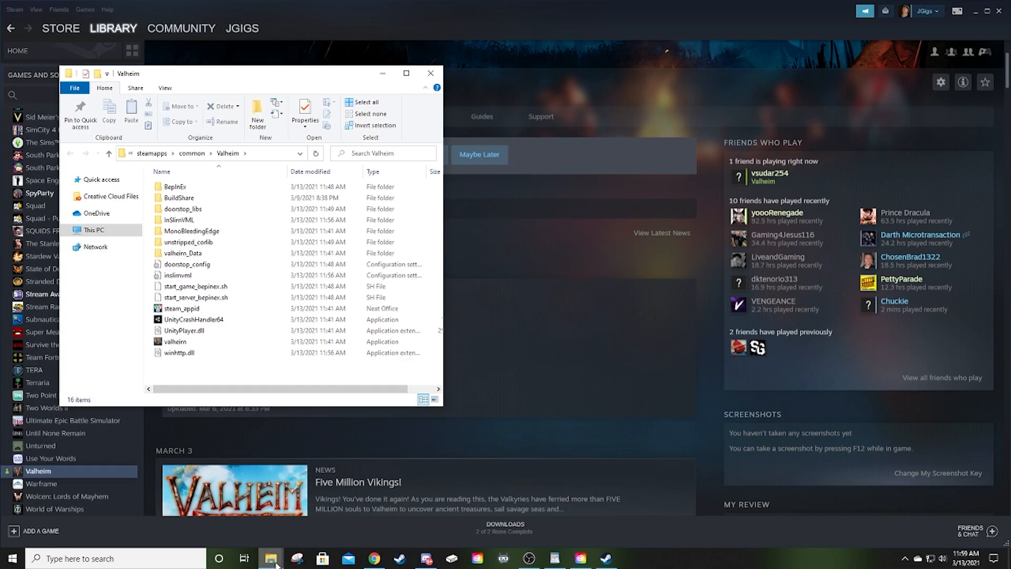
pyautogui.moveTo(271, 558)
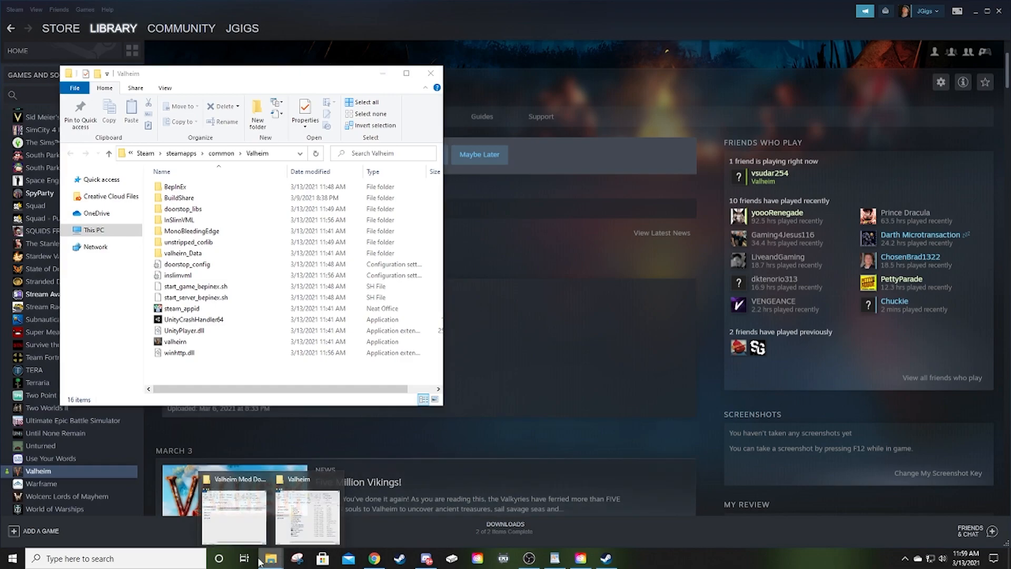
# Open the extracted pack's BepInExPack_Valheim folder beside the Valheim game folder window
pyautogui.click(234, 513)
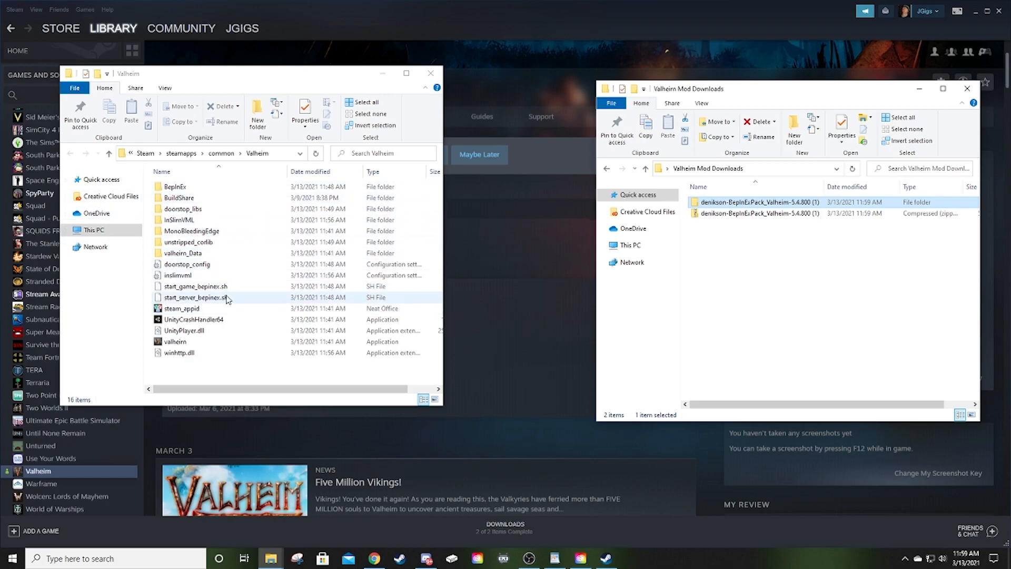
pyautogui.moveTo(187, 367)
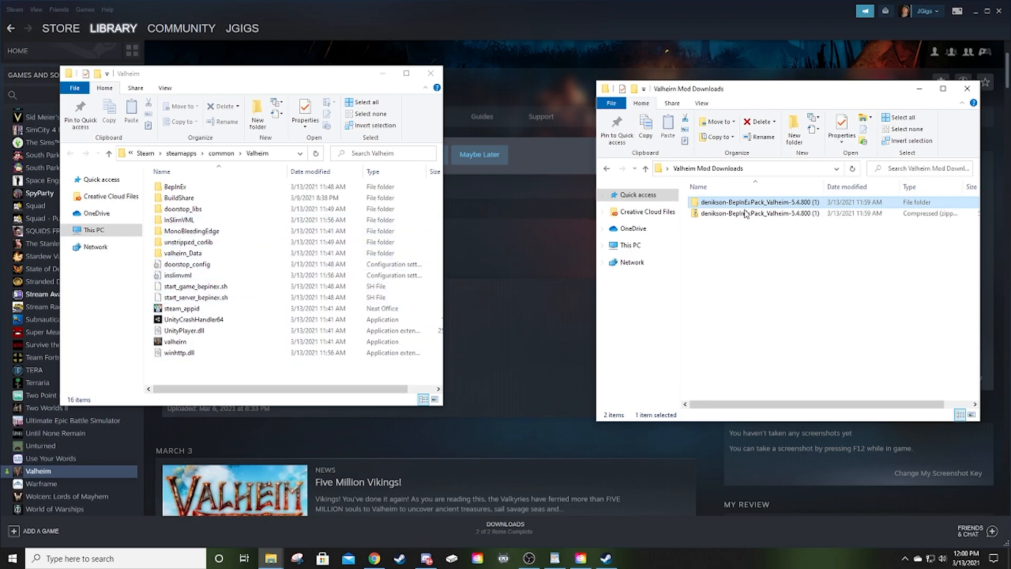
pyautogui.moveTo(726, 209)
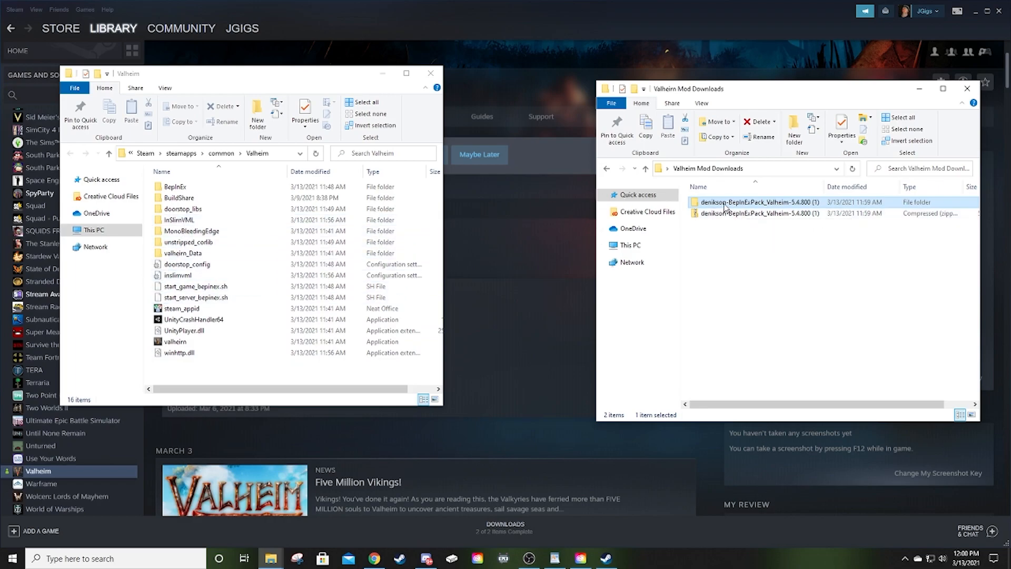
pyautogui.doubleClick(759, 202)
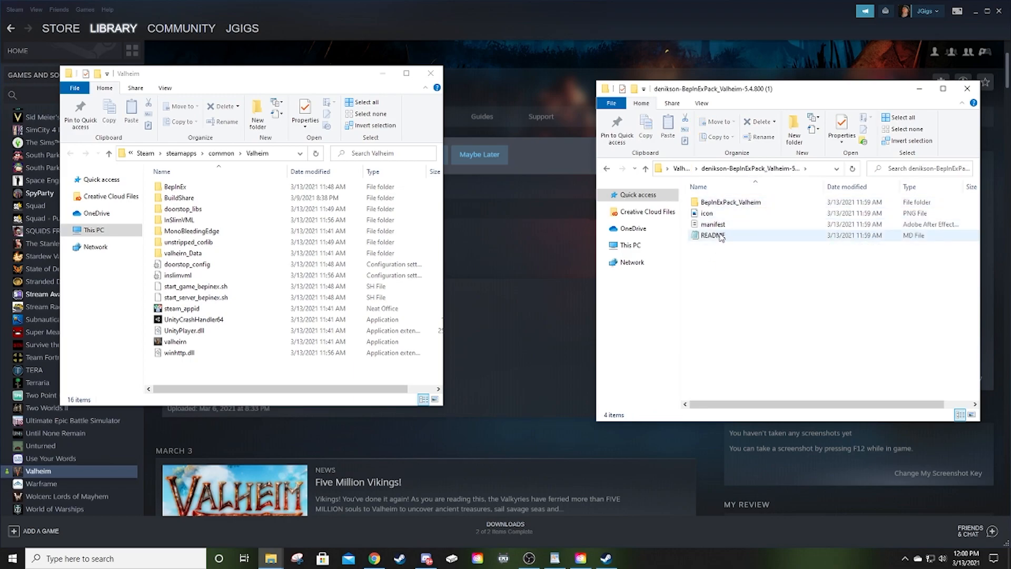
pyautogui.moveTo(732, 201)
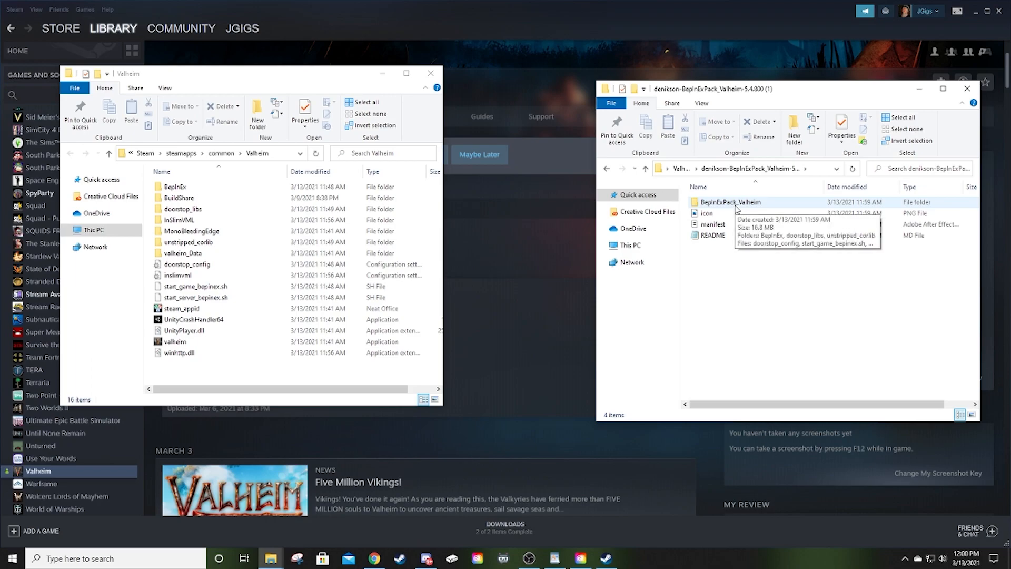
pyautogui.doubleClick(732, 201)
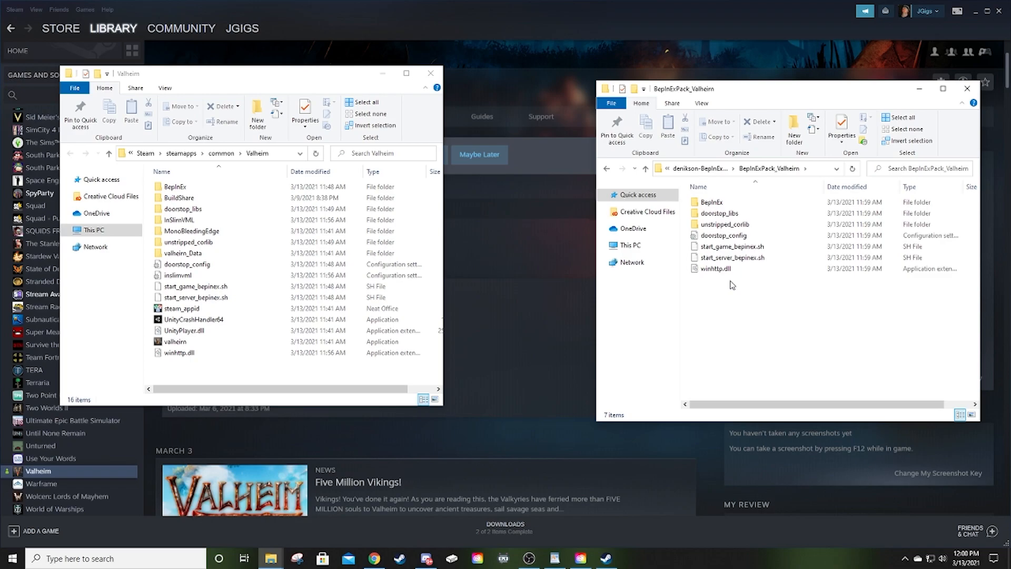
pyautogui.moveTo(768, 111)
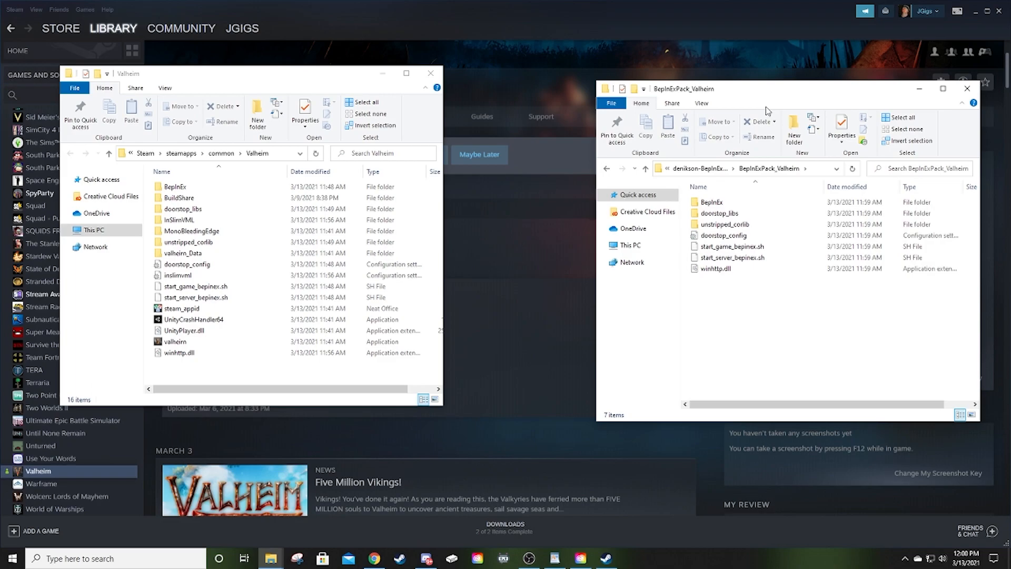
pyautogui.moveTo(779, 92)
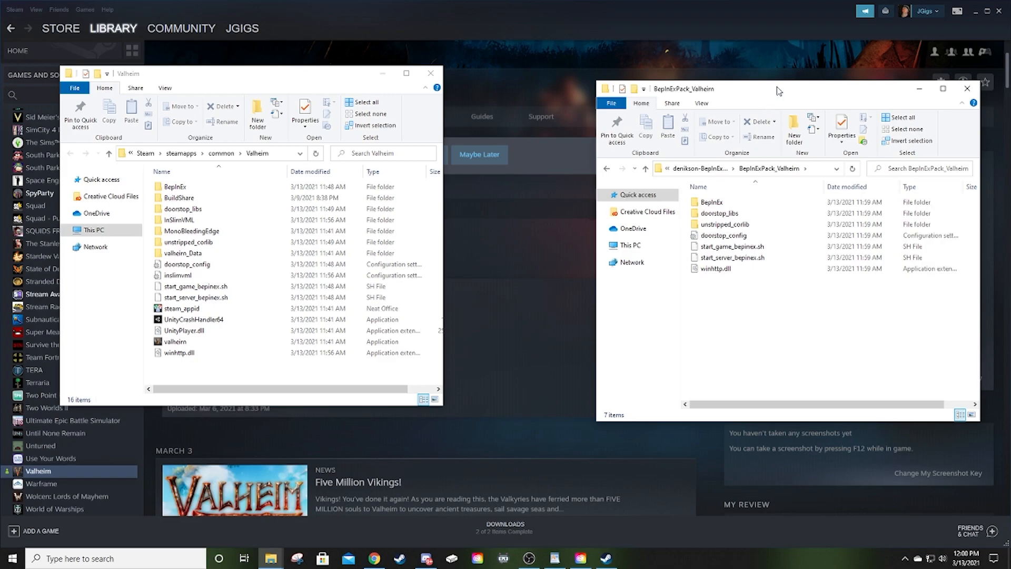
pyautogui.click(711, 201)
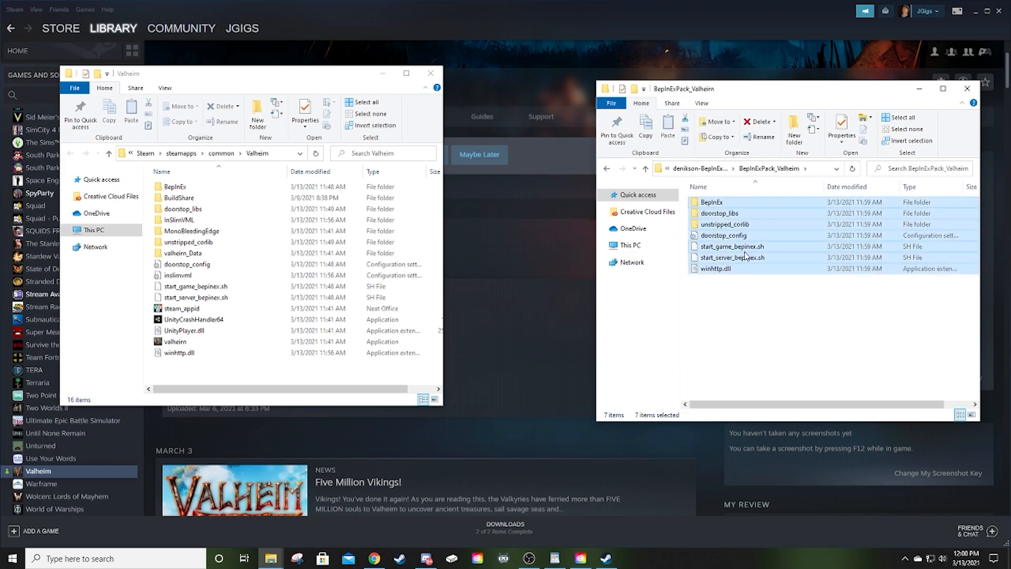
pyautogui.moveTo(735, 187)
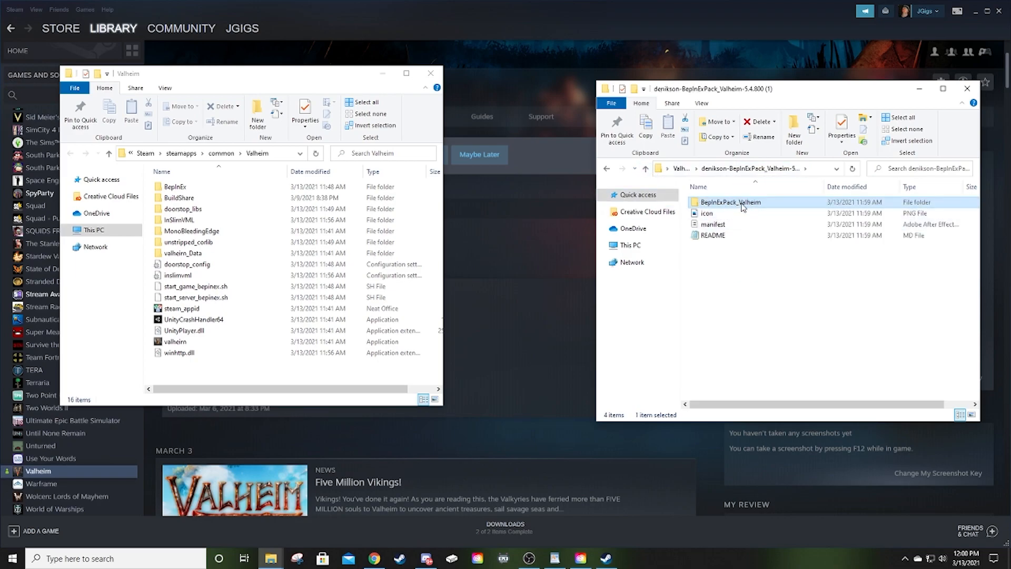
pyautogui.doubleClick(730, 202)
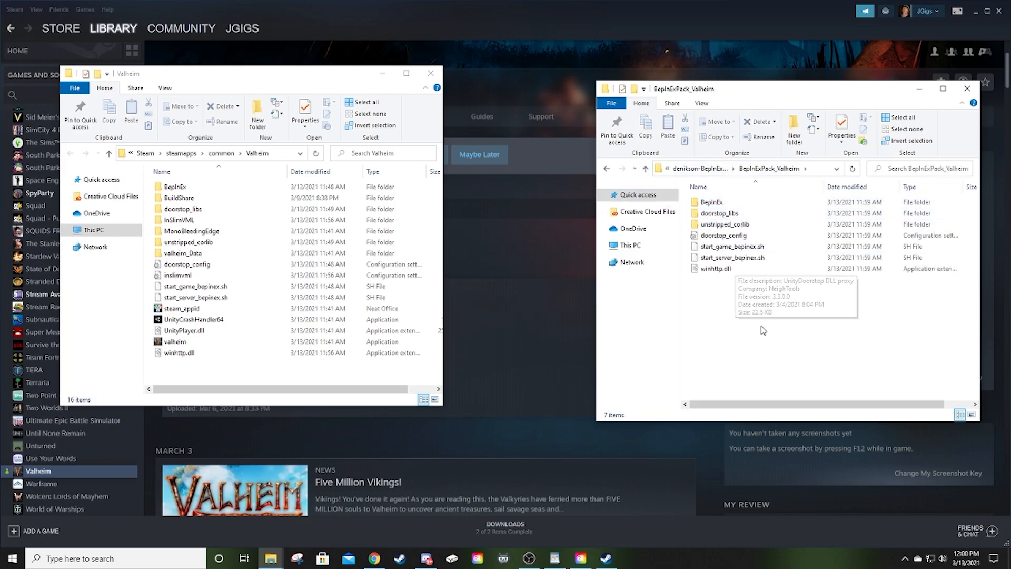
# Move all seven pack items into the Valheim folder, replacing existing files
pyautogui.press('ctrl+a')
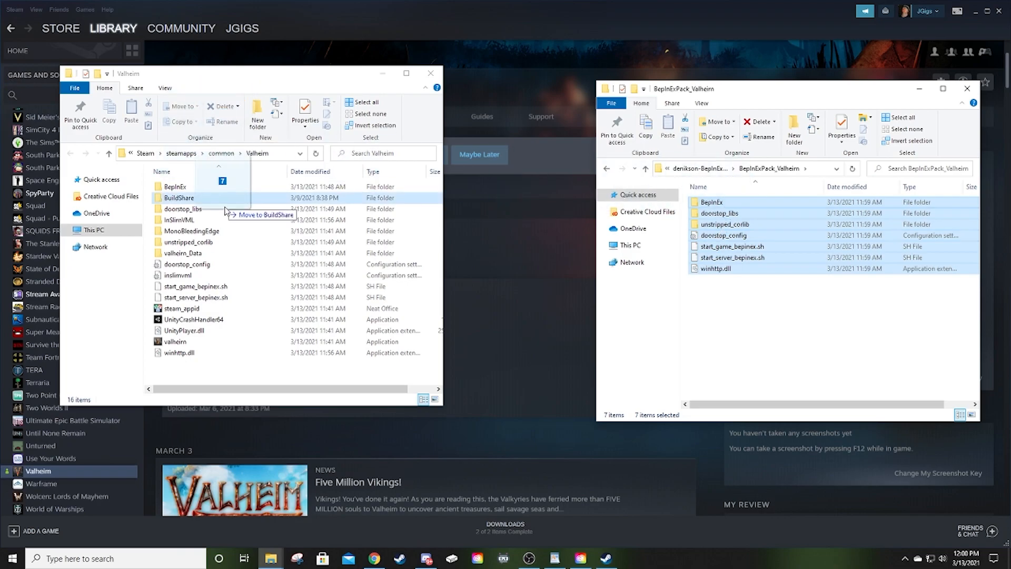
pyautogui.moveTo(226, 261)
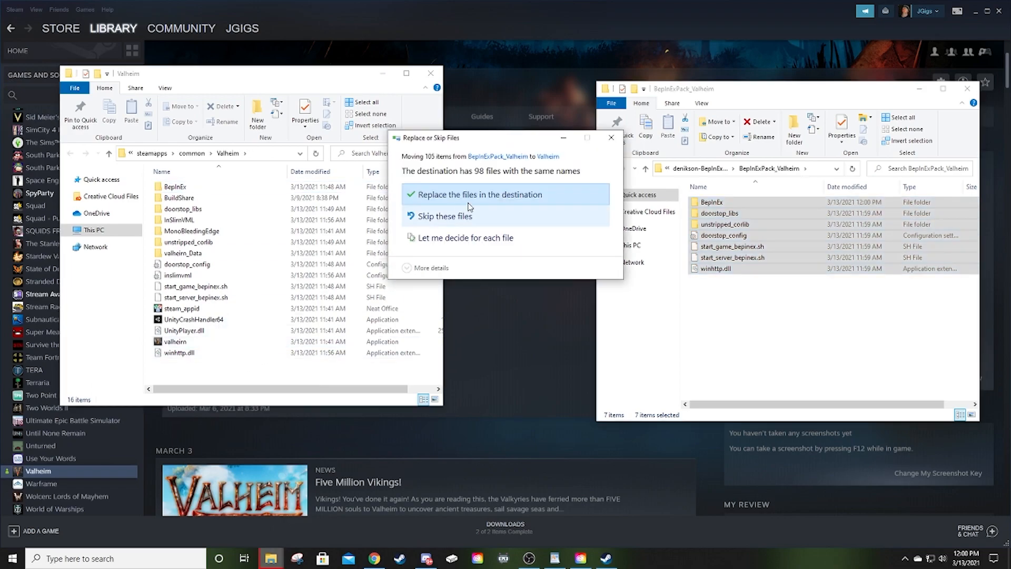
pyautogui.moveTo(476, 198)
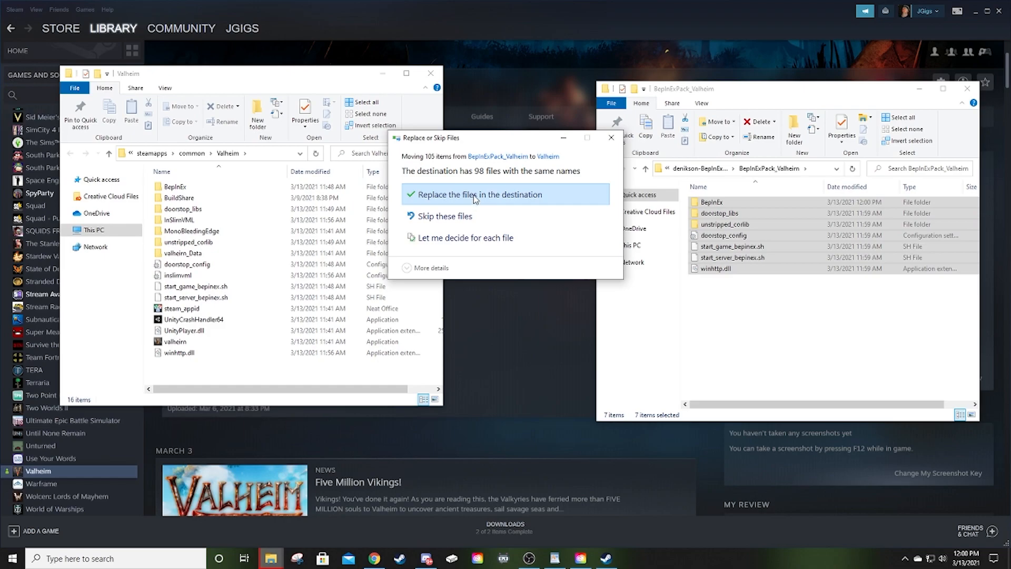
pyautogui.click(479, 194)
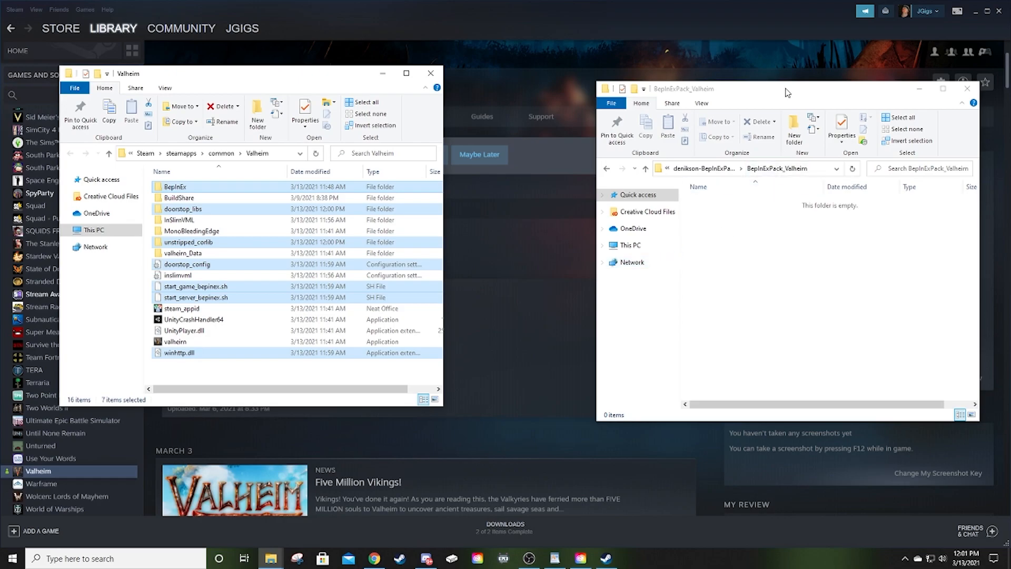
# Close the empty BepInExPack_Valheim window and bring the Thunderstore page back up
pyautogui.click(966, 88)
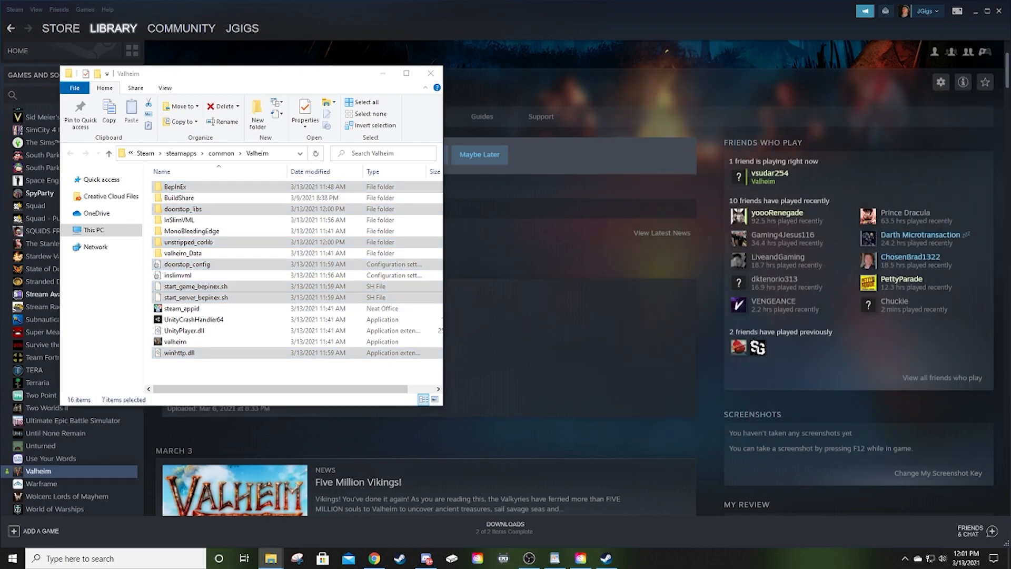
pyautogui.click(374, 558)
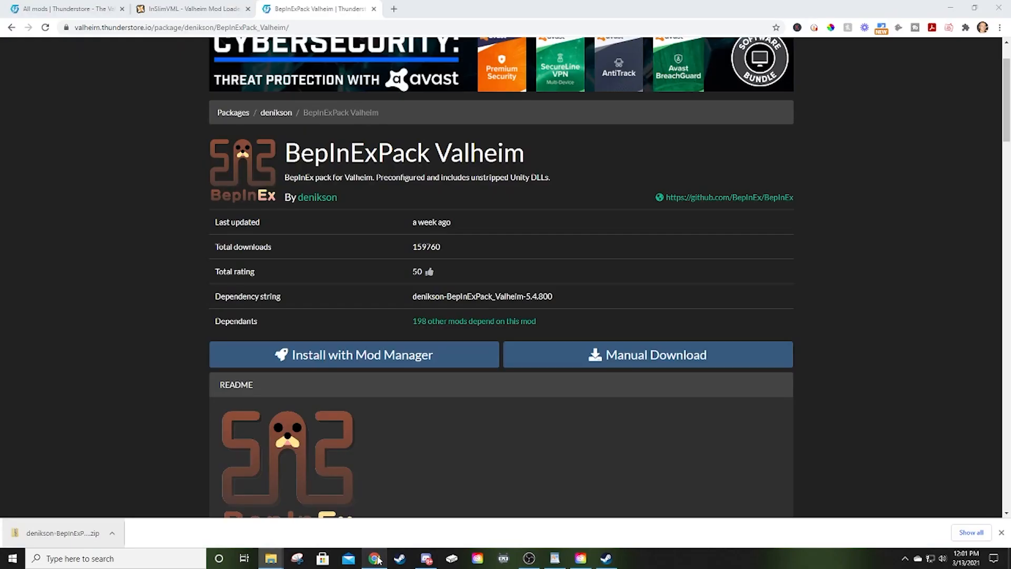
pyautogui.moveTo(443, 321)
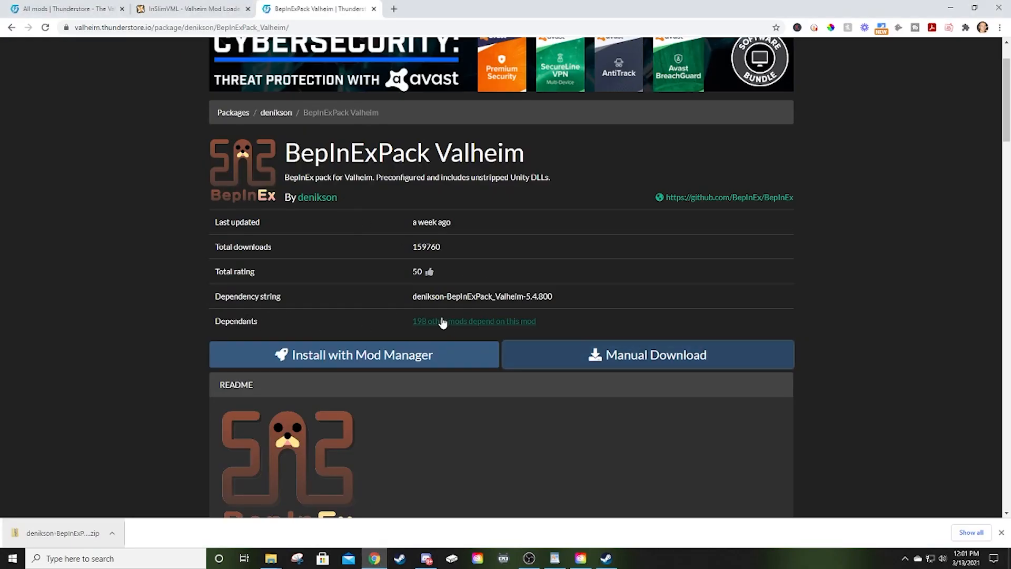
pyautogui.moveTo(639, 325)
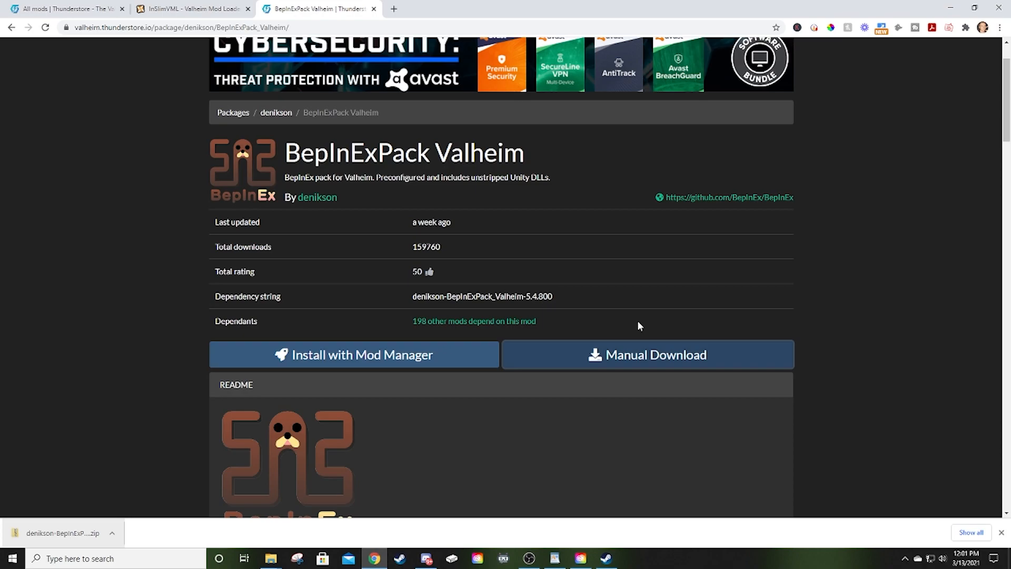
pyautogui.moveTo(568, 261)
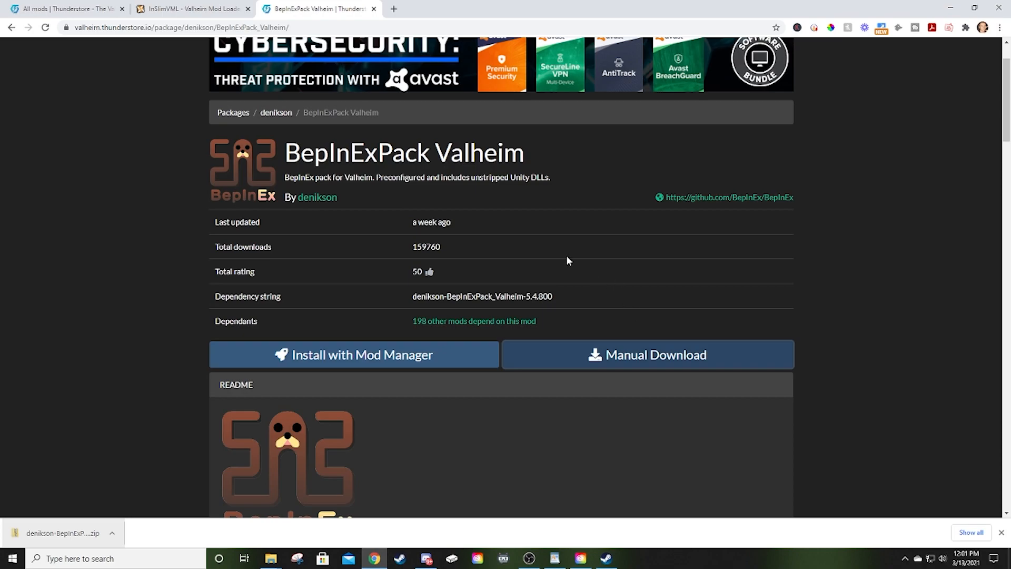
pyautogui.moveTo(233, 12)
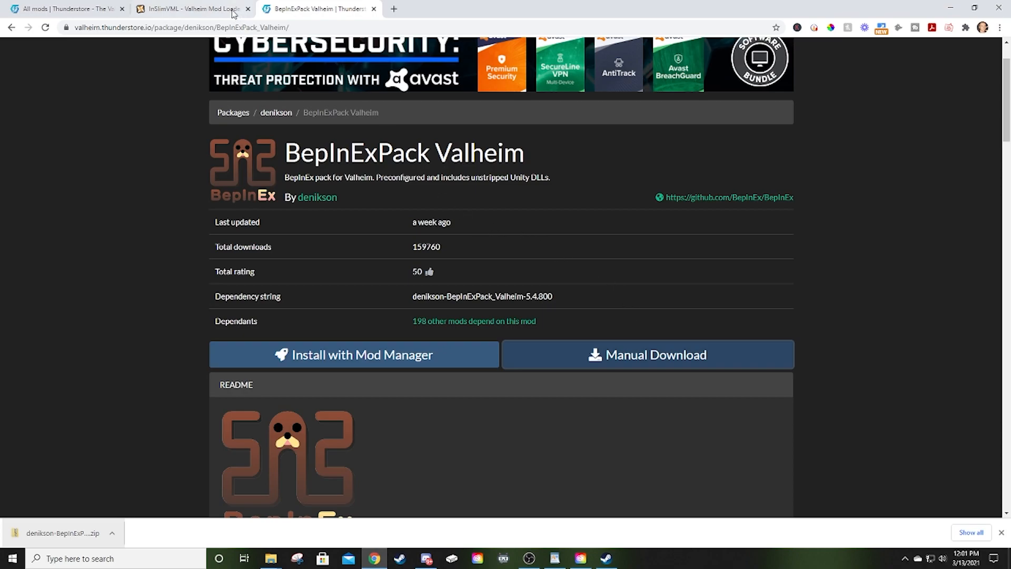
# Manually download the main InSlimVML file from its Files tab via Slow Download
pyautogui.click(187, 8)
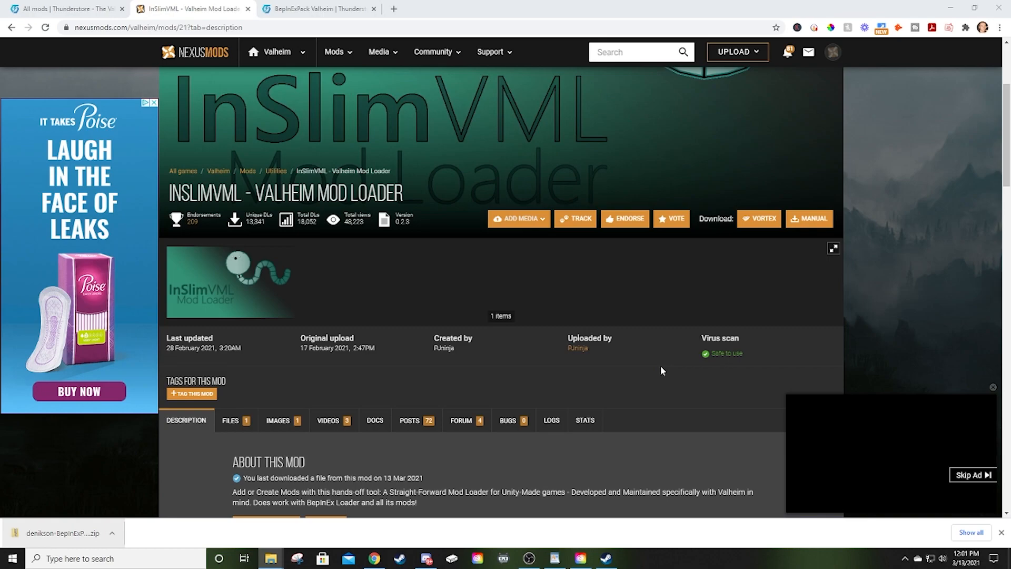
pyautogui.moveTo(492, 265)
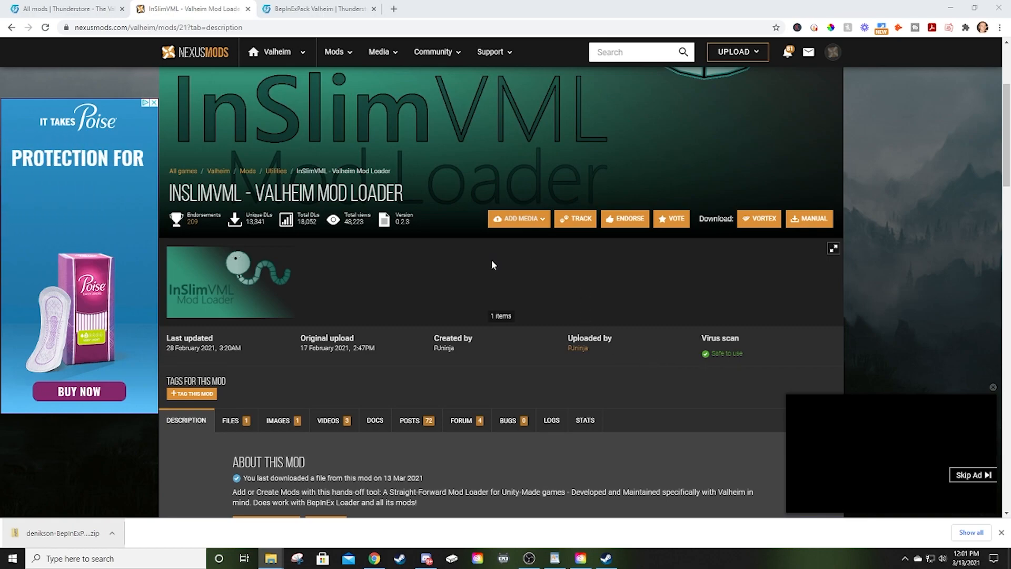
pyautogui.scroll(-3)
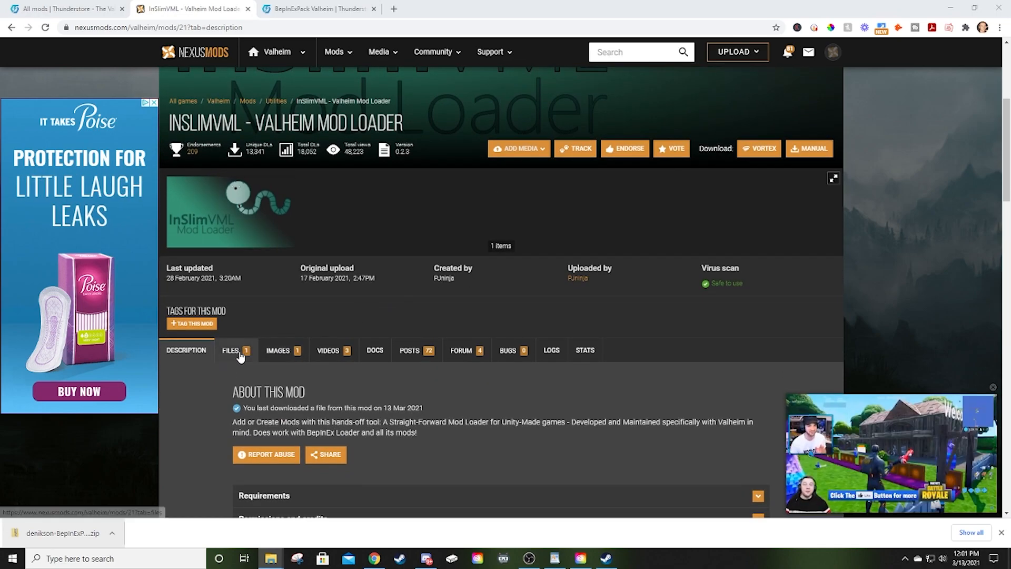
pyautogui.click(230, 351)
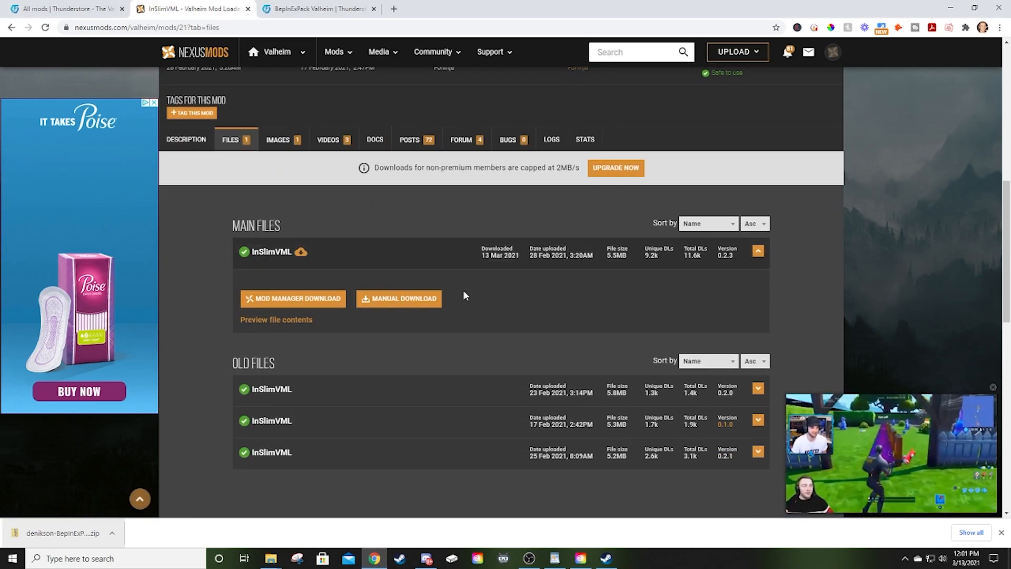
pyautogui.click(398, 298)
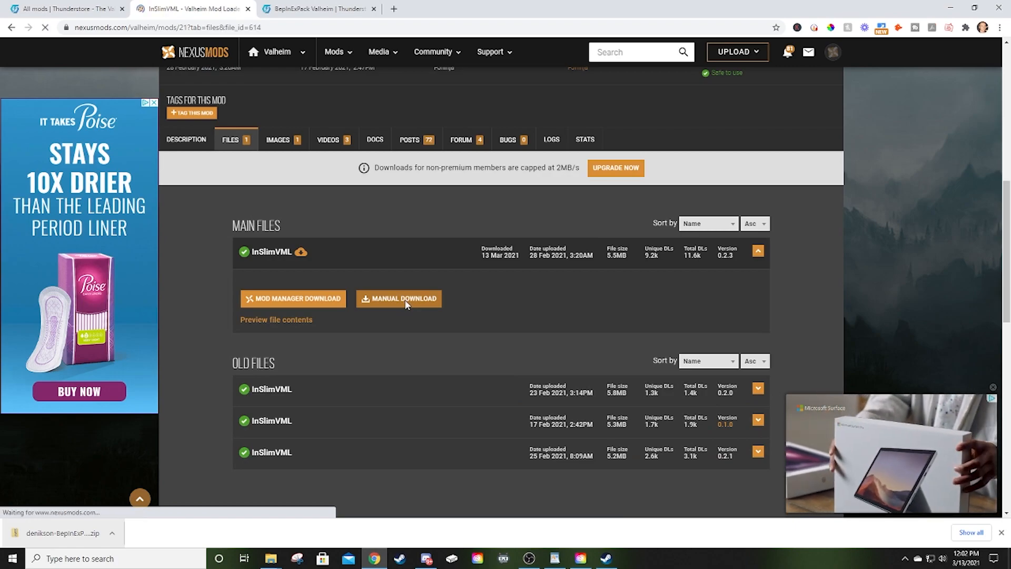
pyautogui.click(399, 298)
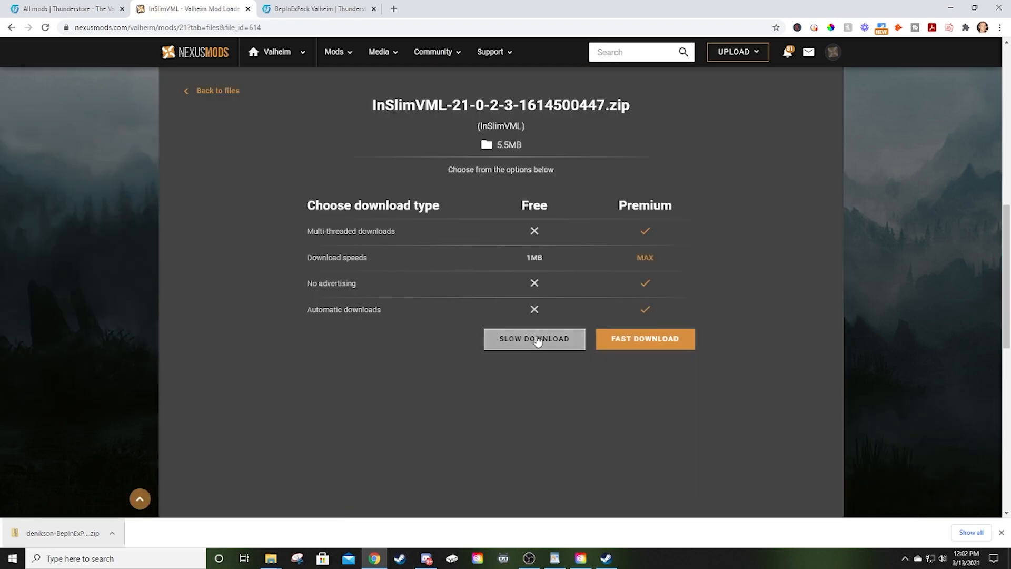
pyautogui.click(534, 339)
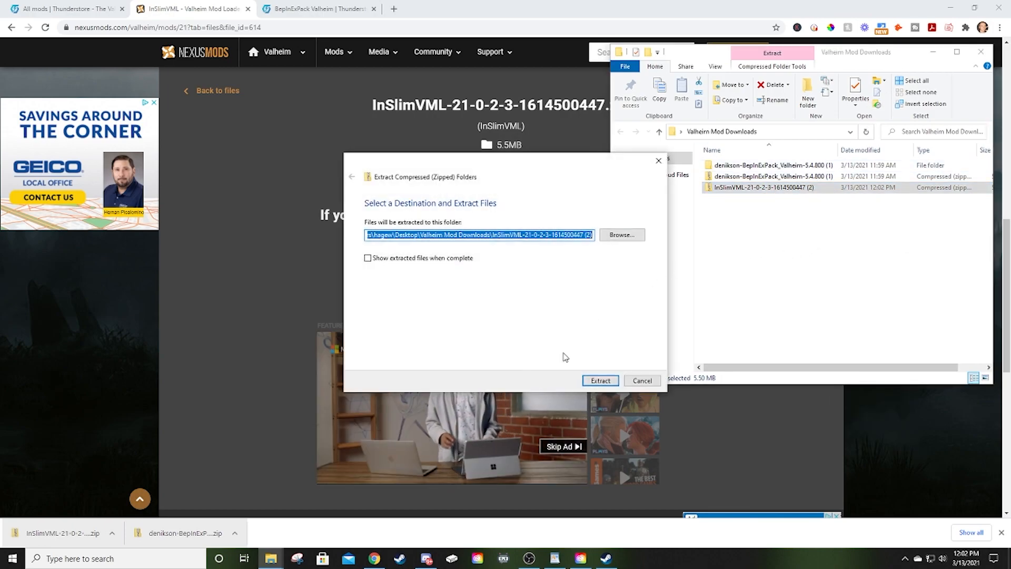
# Extract the InSlimVML zip to the default Valheim Mod Downloads destination
pyautogui.click(599, 380)
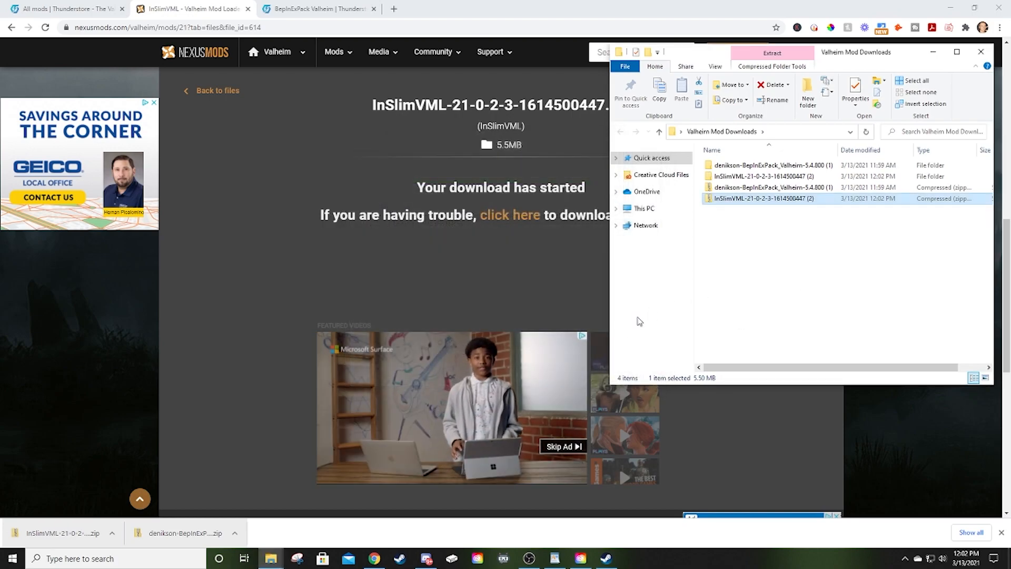
pyautogui.moveTo(271, 558)
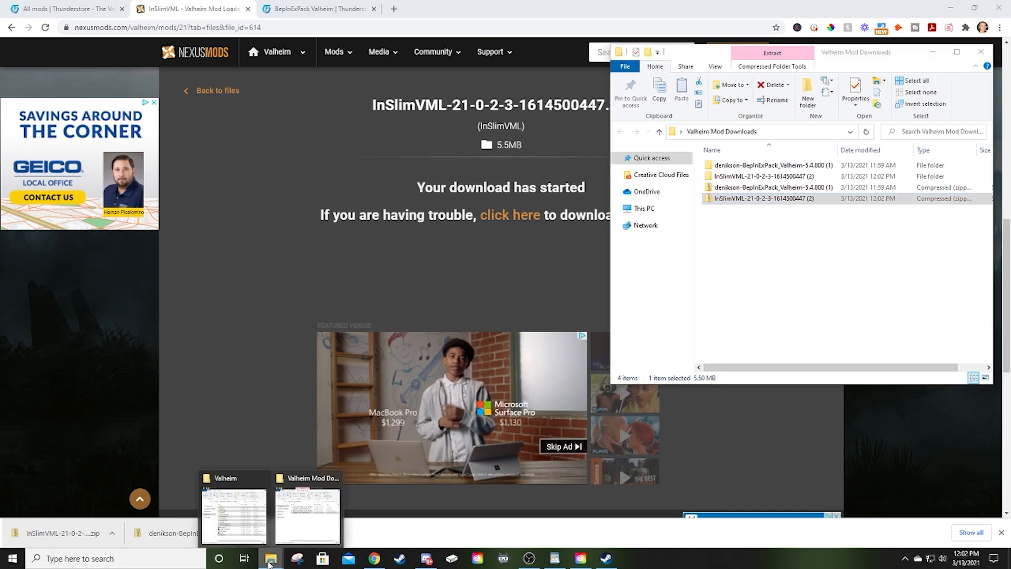
# Move the InSlim-023 folder contents into the Valheim game folder, replacing same-named files
pyautogui.click(234, 509)
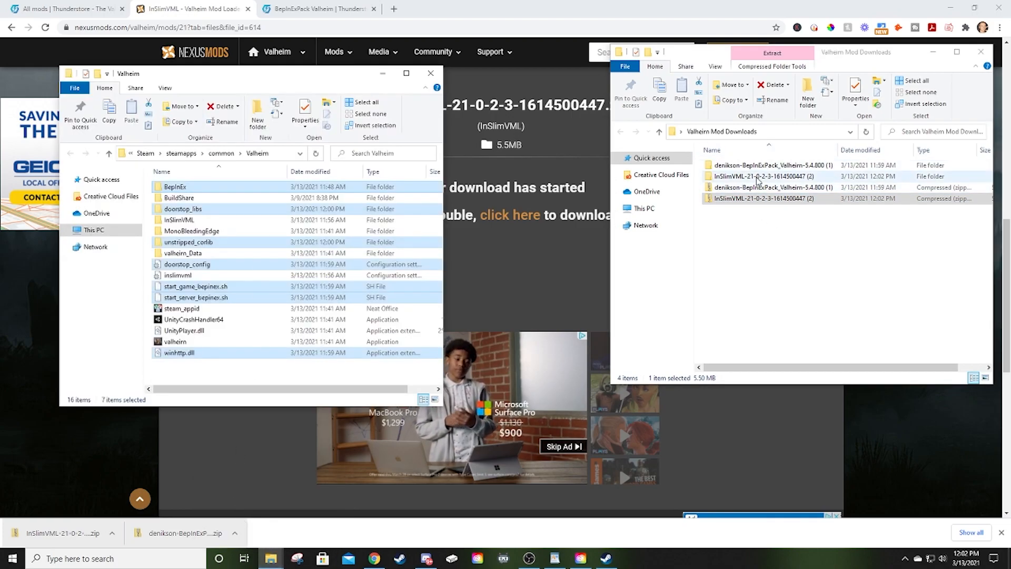
pyautogui.click(761, 176)
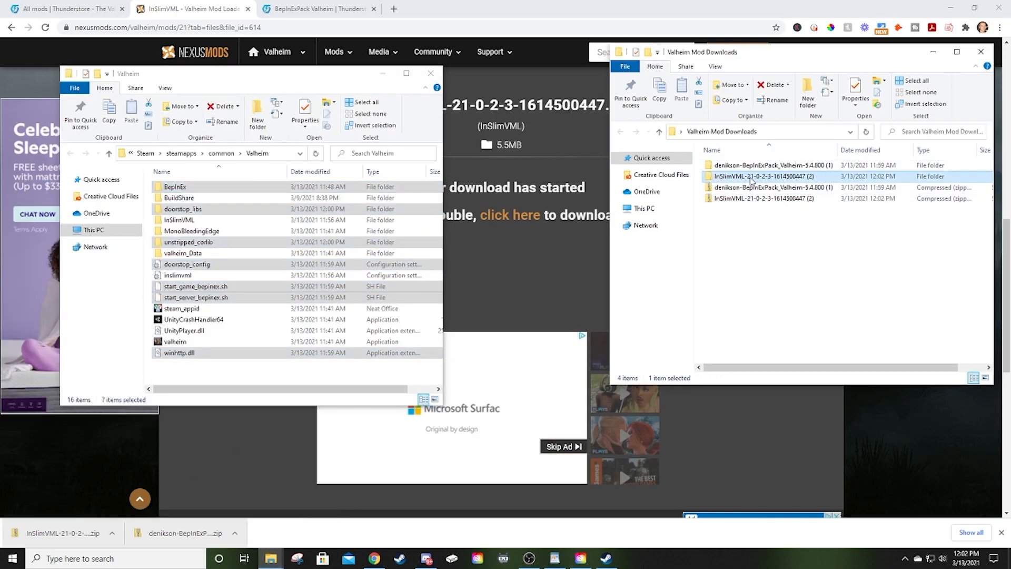
pyautogui.doubleClick(763, 176)
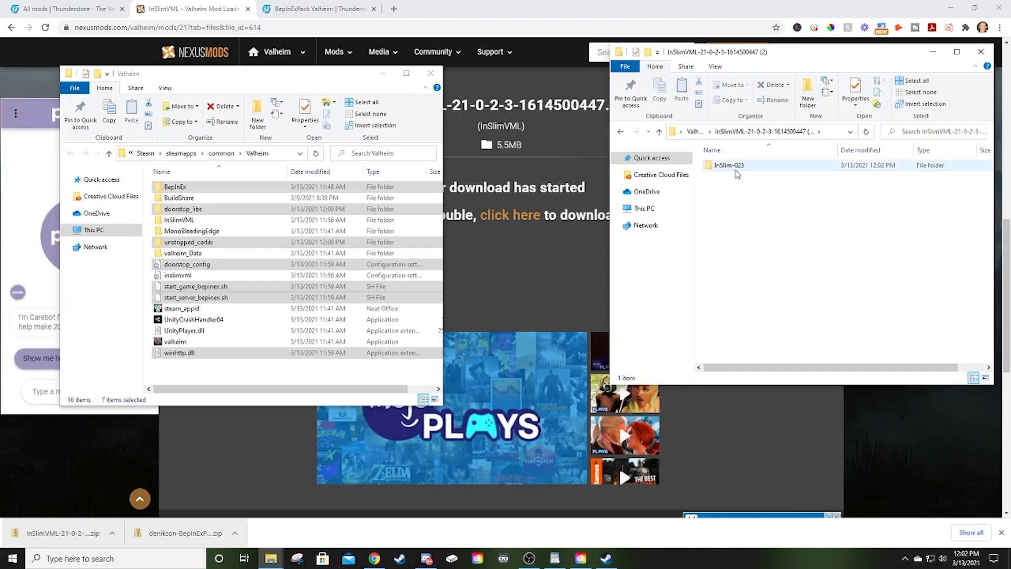
pyautogui.moveTo(729, 165)
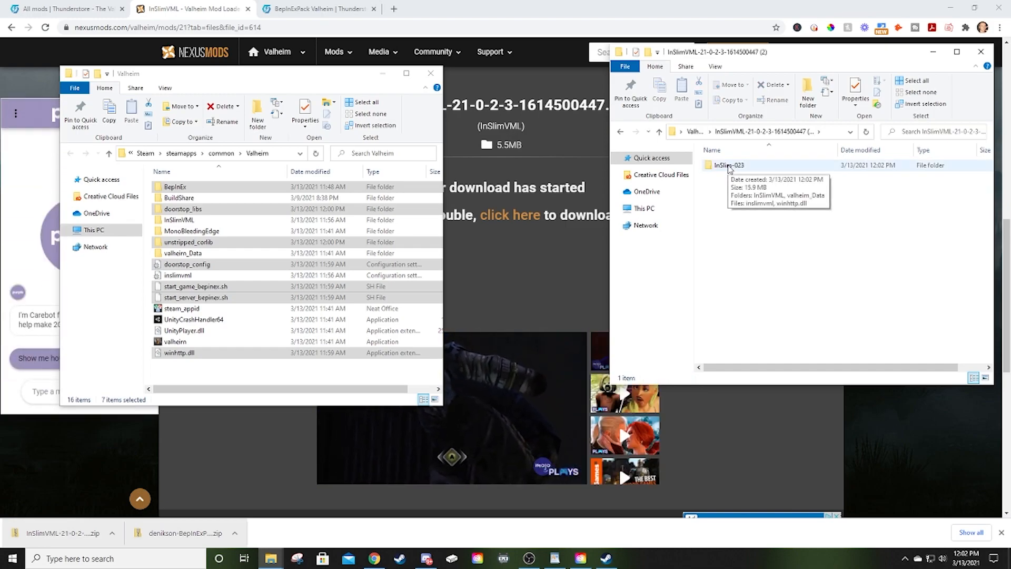
pyautogui.doubleClick(729, 164)
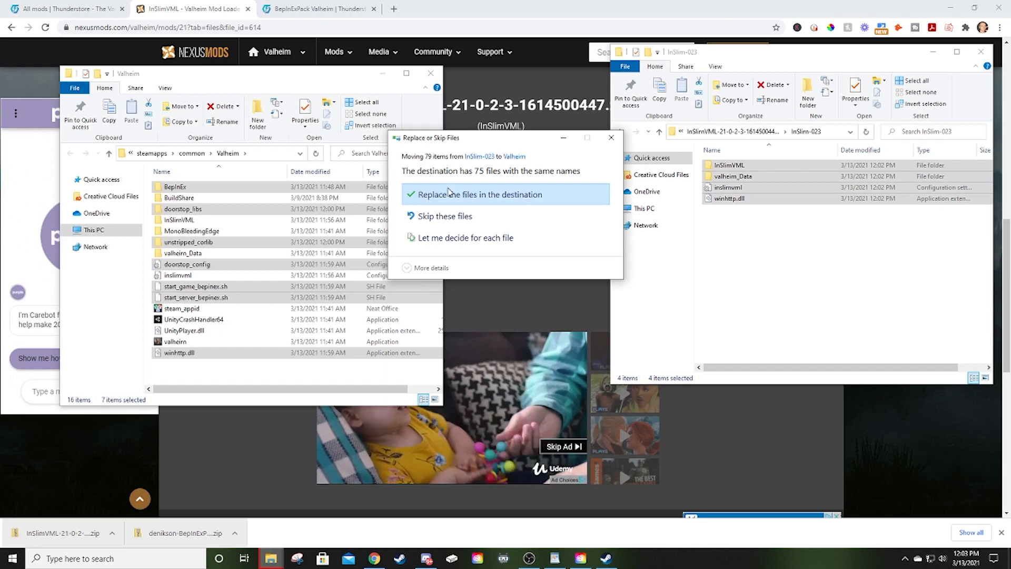
pyautogui.moveTo(459, 205)
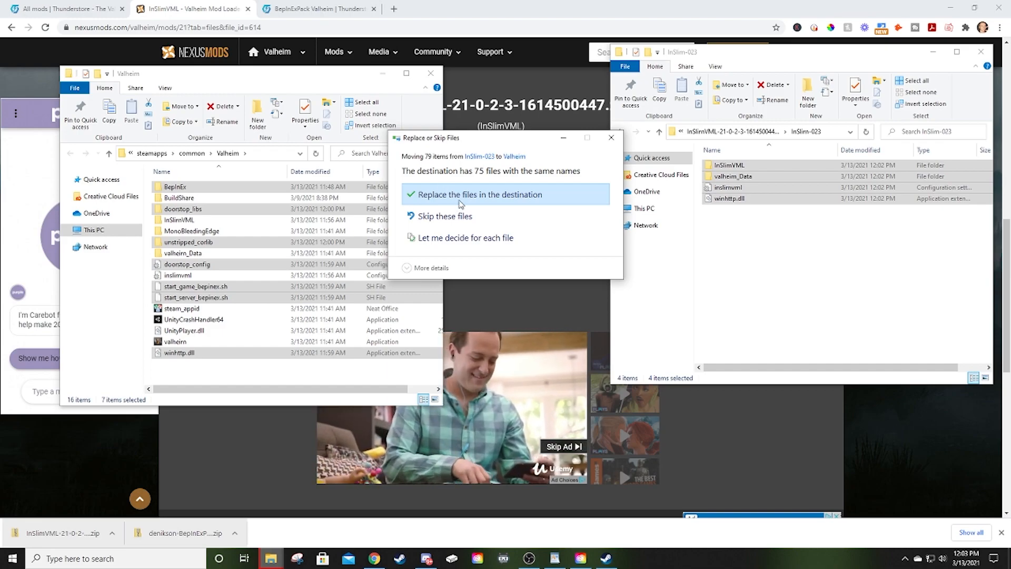
pyautogui.click(478, 195)
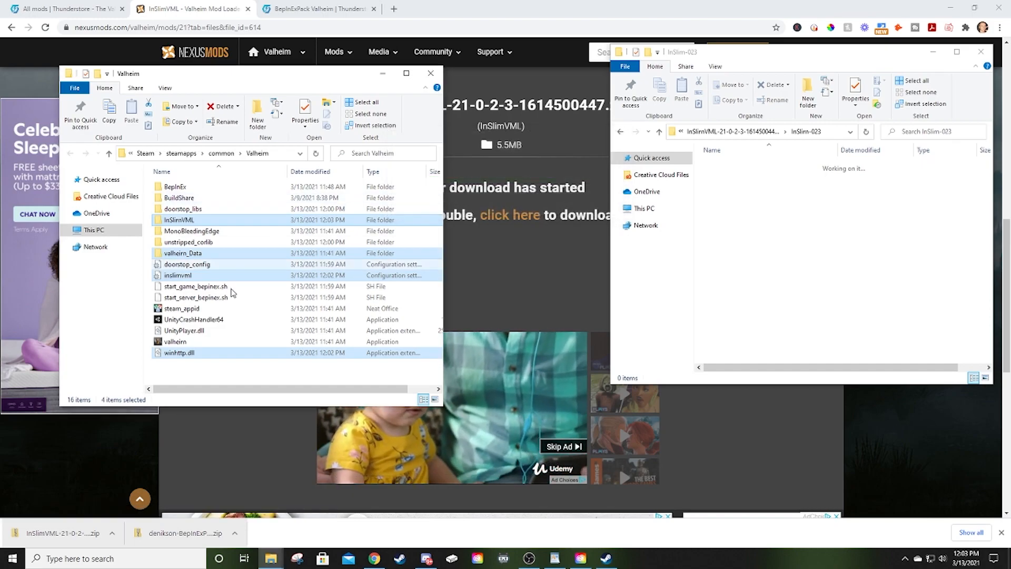
pyautogui.click(213, 377)
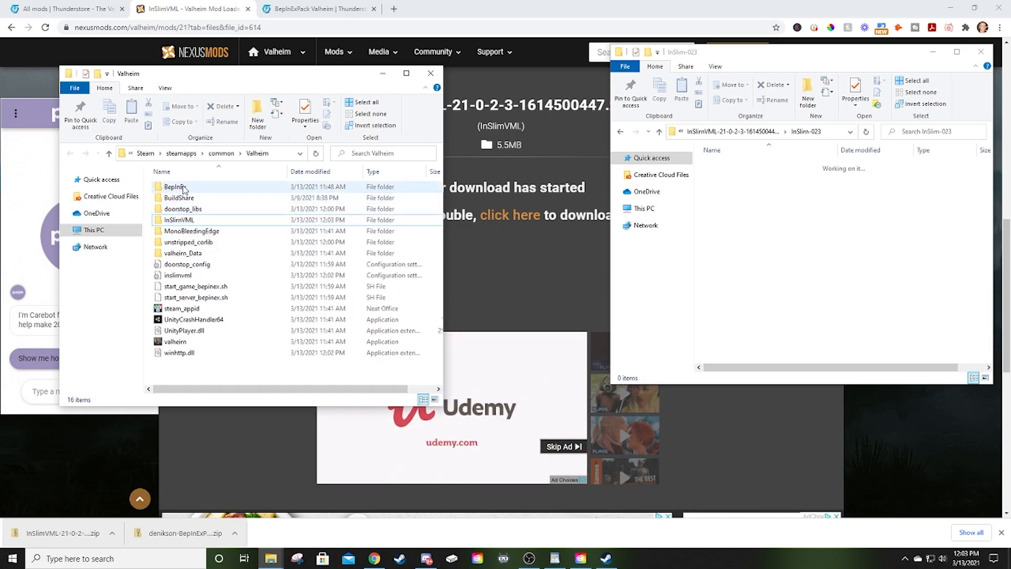
pyautogui.doubleClick(175, 186)
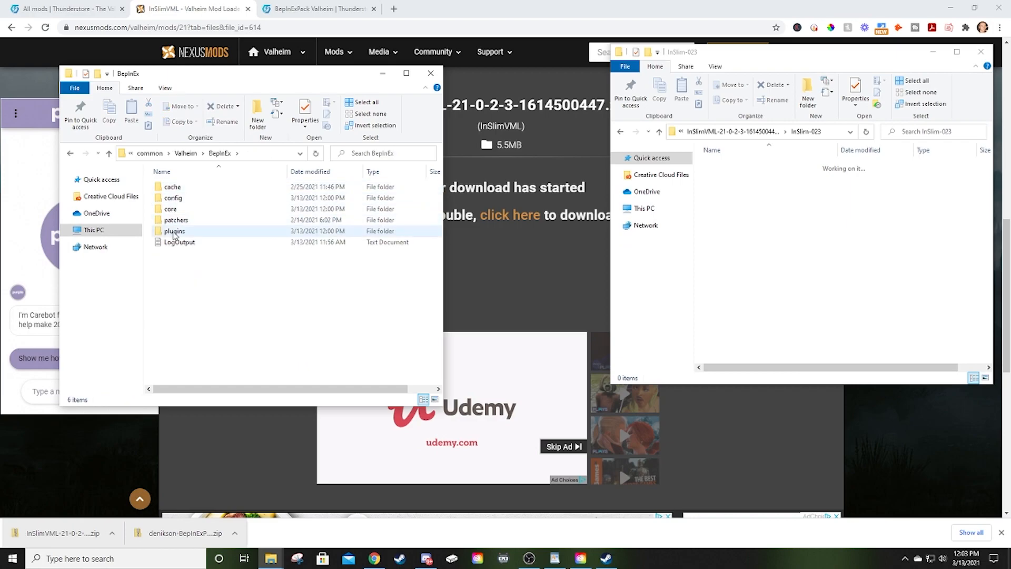
pyautogui.doubleClick(173, 230)
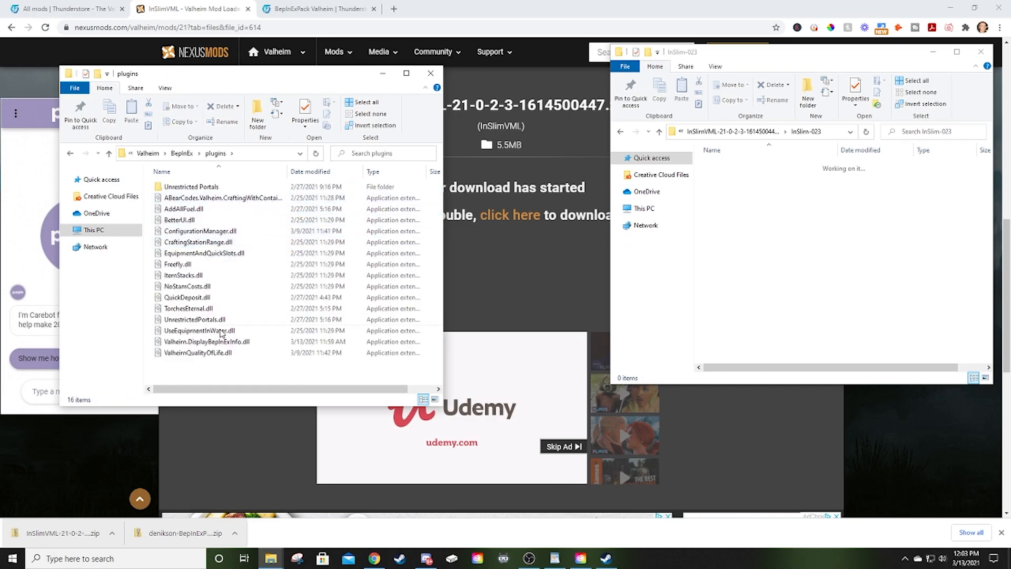
pyautogui.click(109, 154)
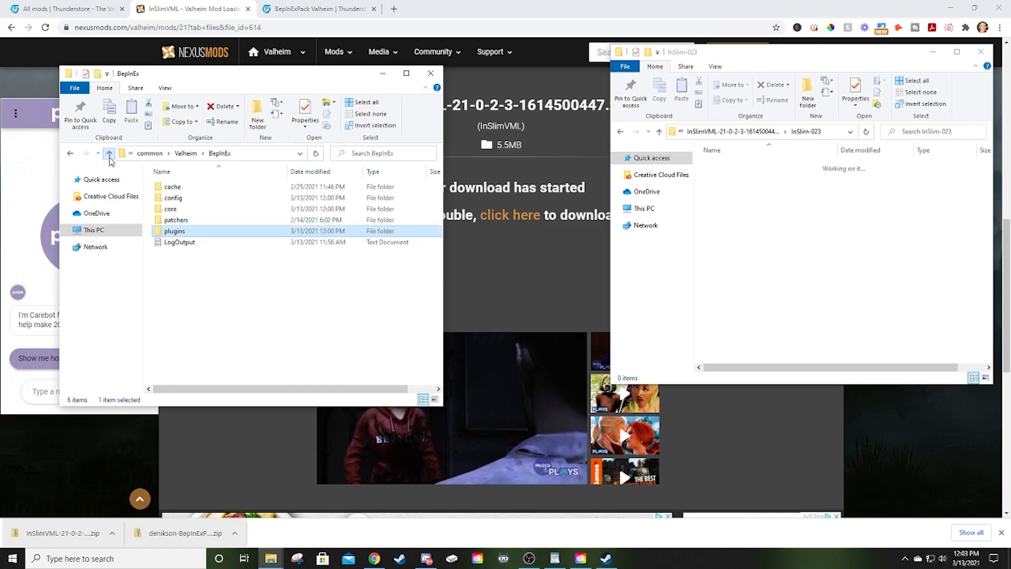
pyautogui.click(108, 152)
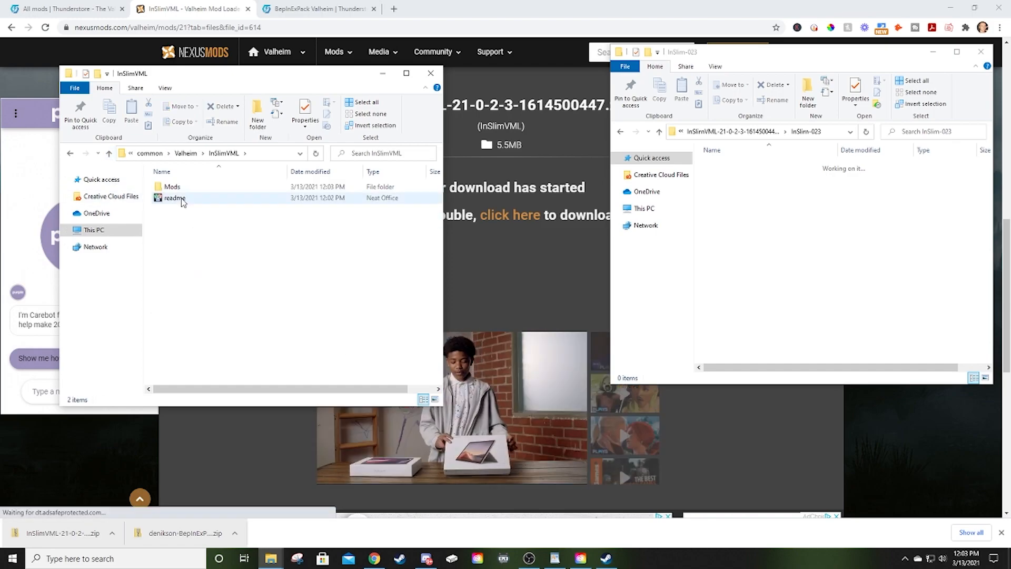
pyautogui.doubleClick(173, 187)
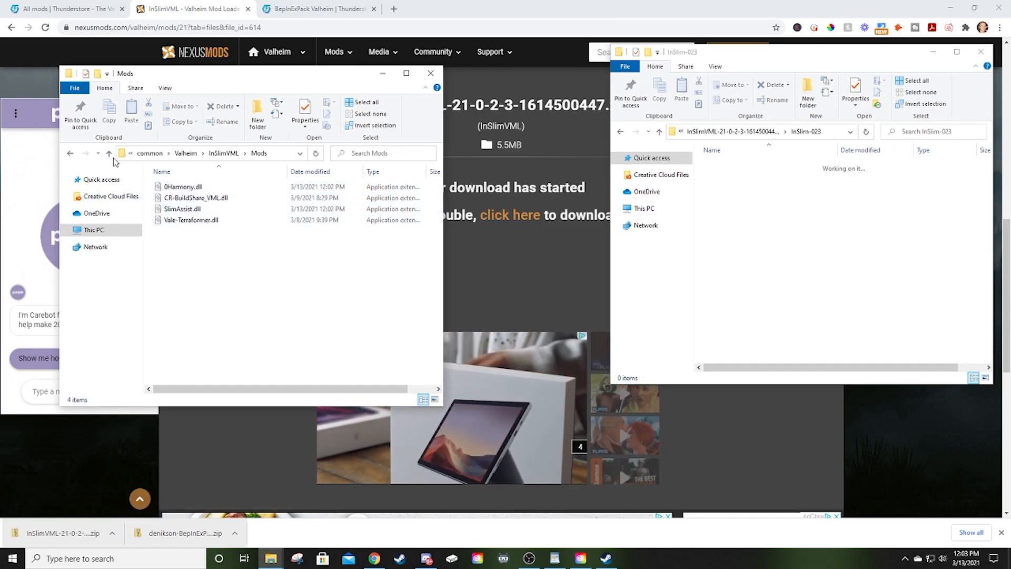
pyautogui.click(108, 153)
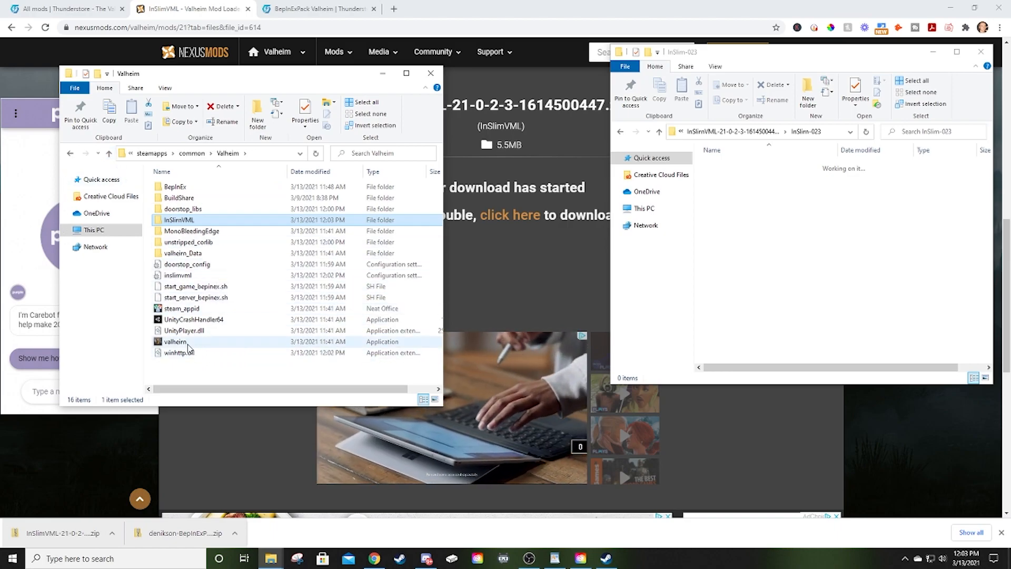
pyautogui.moveTo(175, 342)
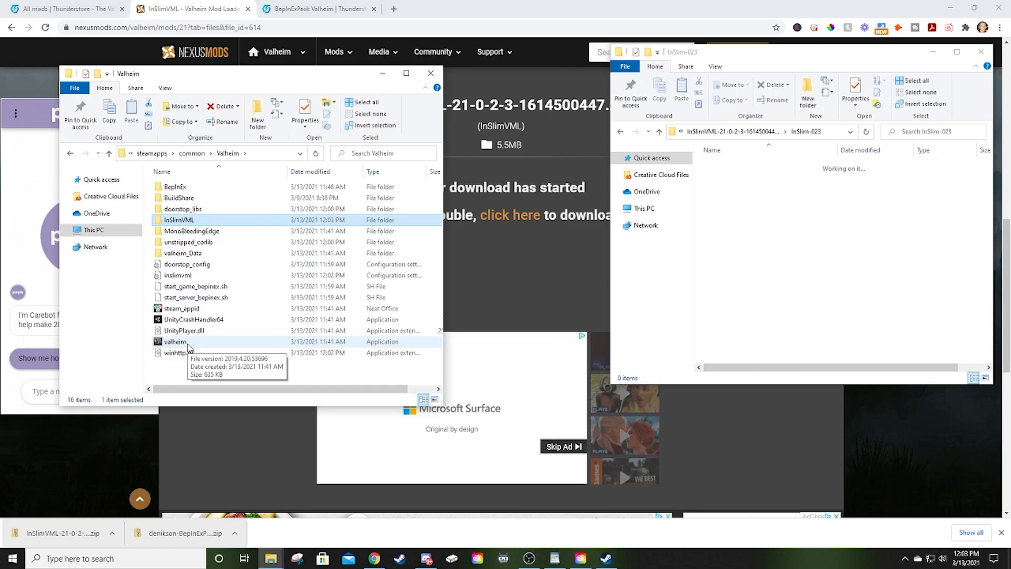
# Launch valheim.exe from the game folder and dismiss the InSlimVML launch notice
pyautogui.click(175, 341)
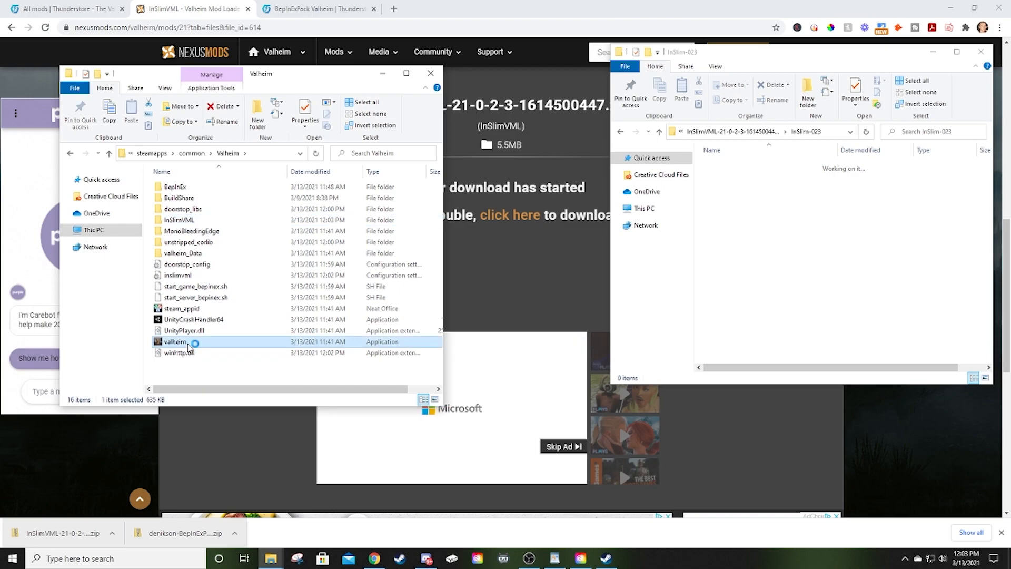
pyautogui.doubleClick(175, 341)
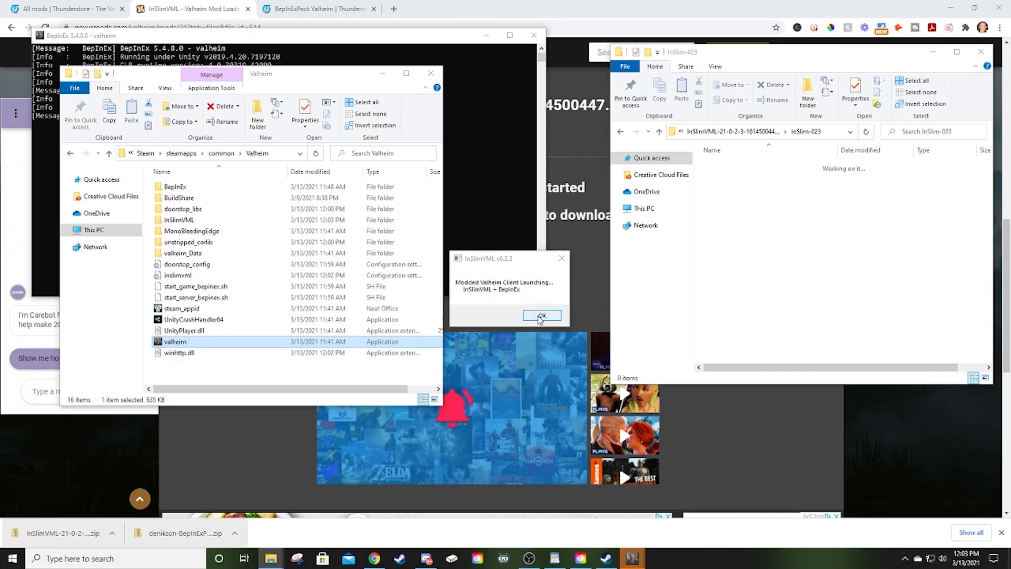
pyautogui.click(542, 316)
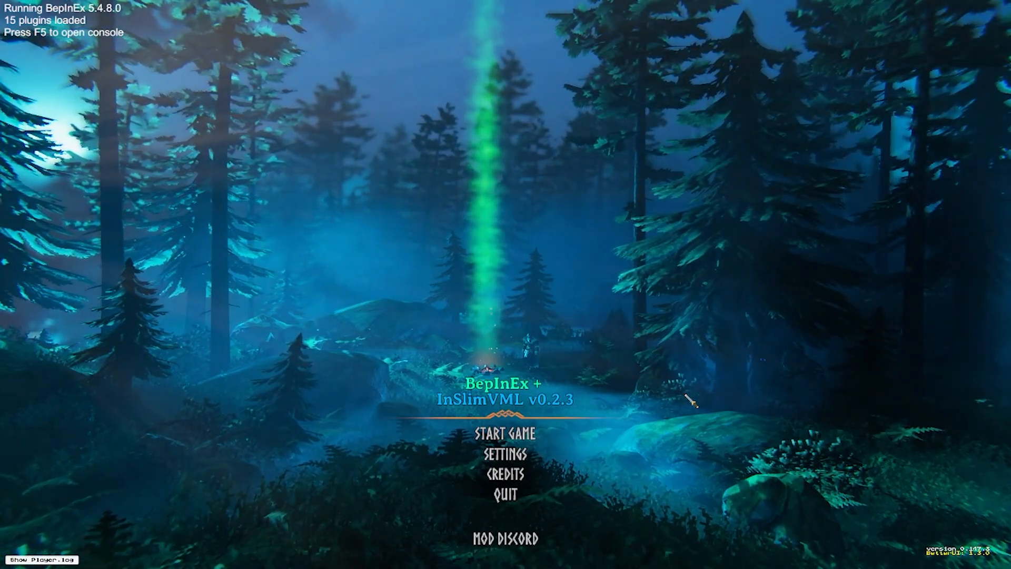
pyautogui.moveTo(379, 241)
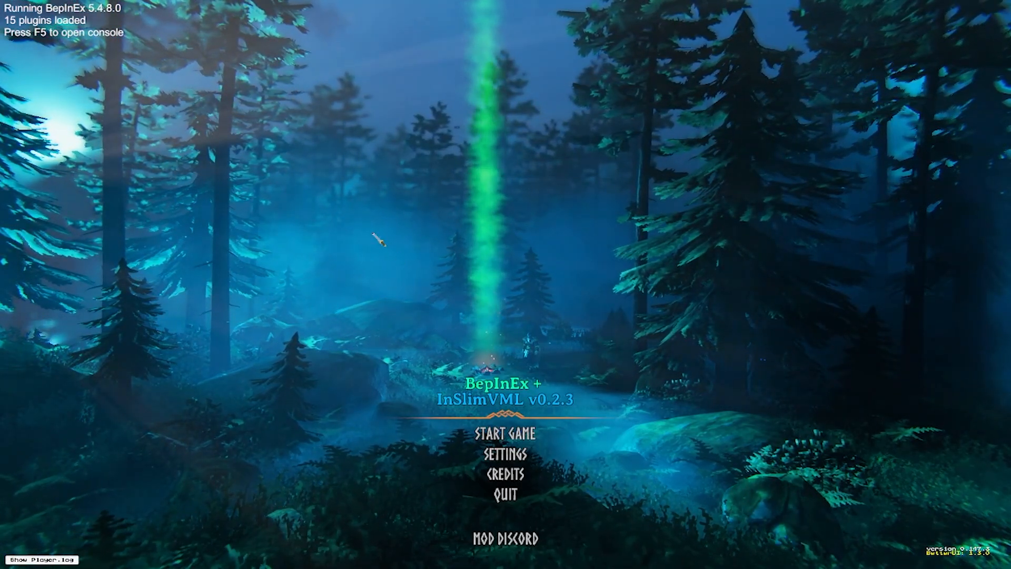